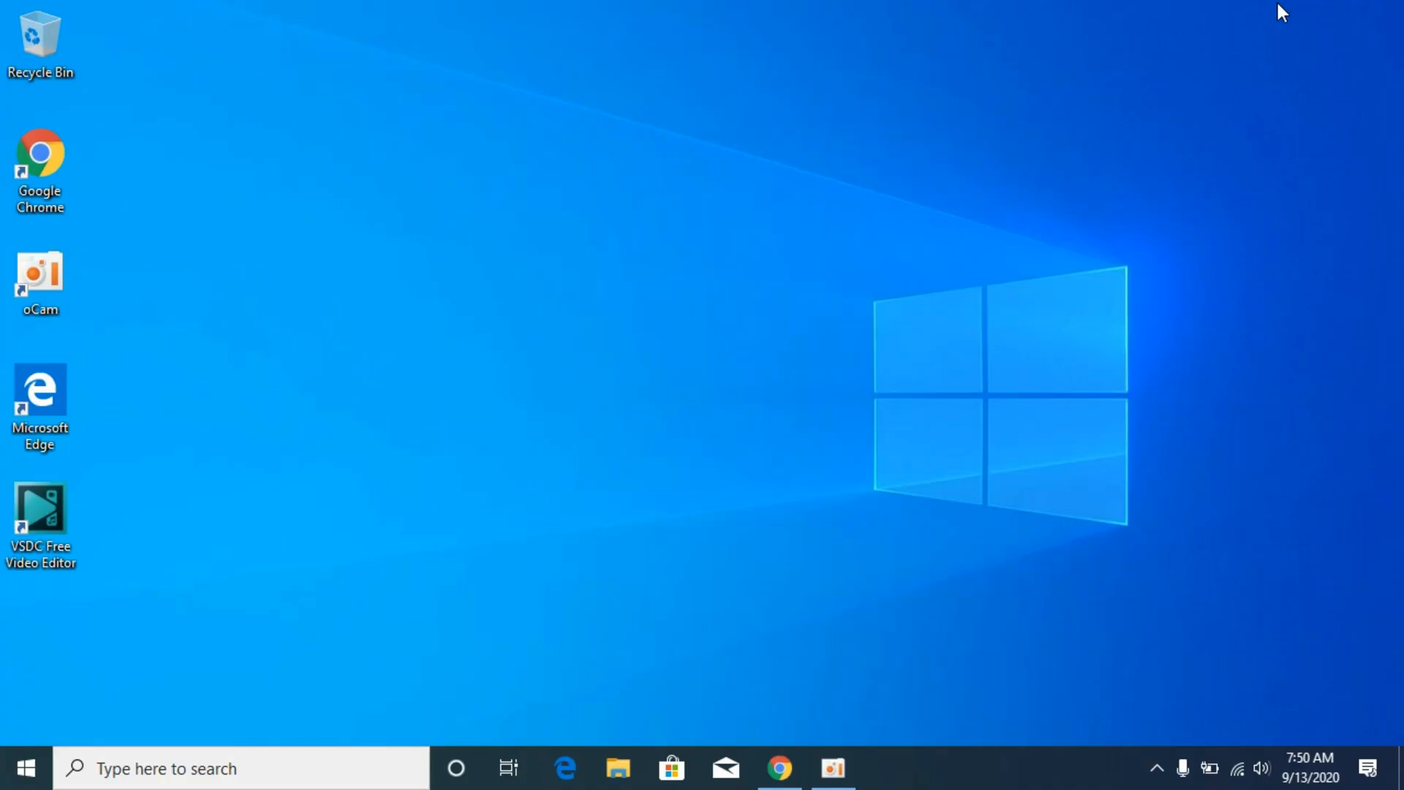
mouse_move(786, 703)
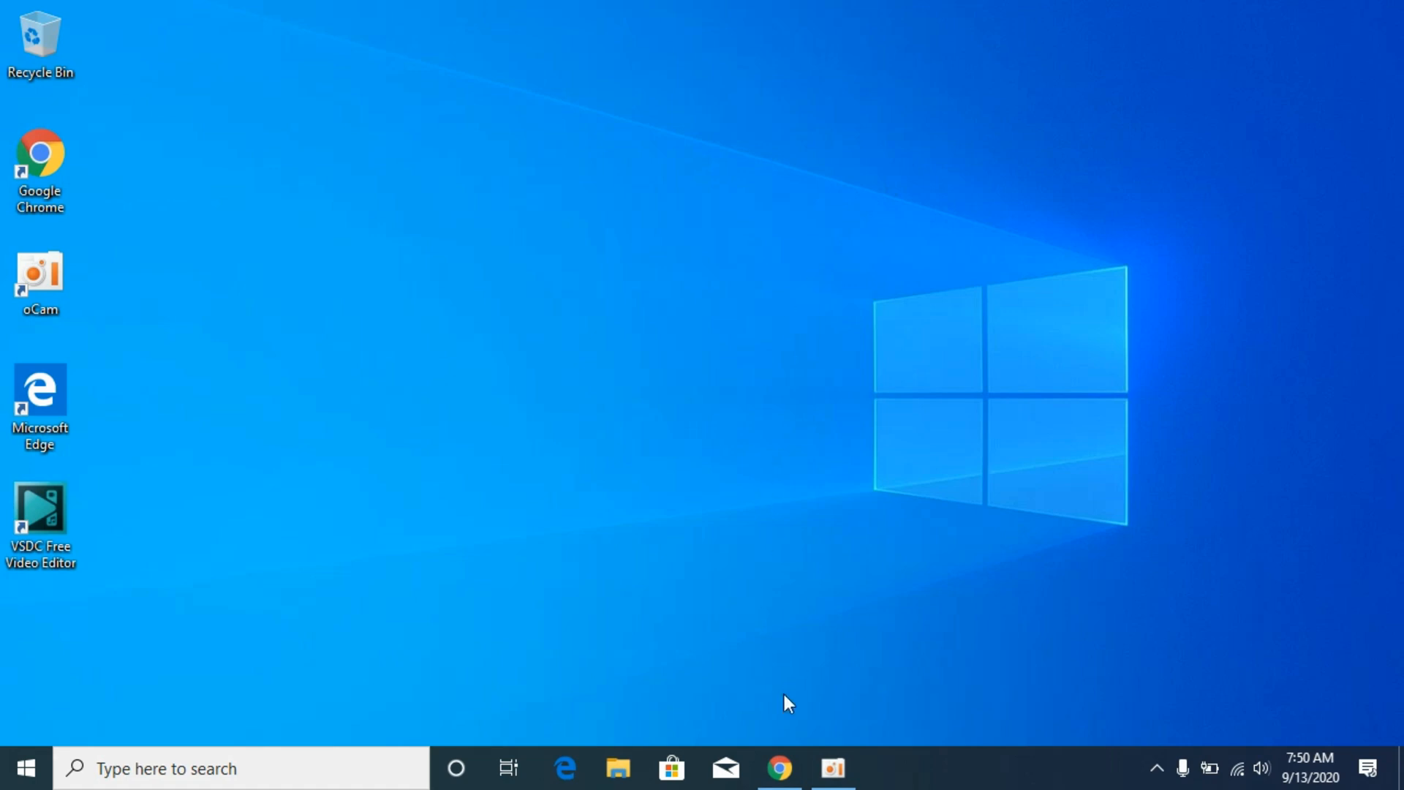
Search Google in Chrome for 'api-ms-win-crt-environment-l1-1-0.dll download'
left_click(779, 768)
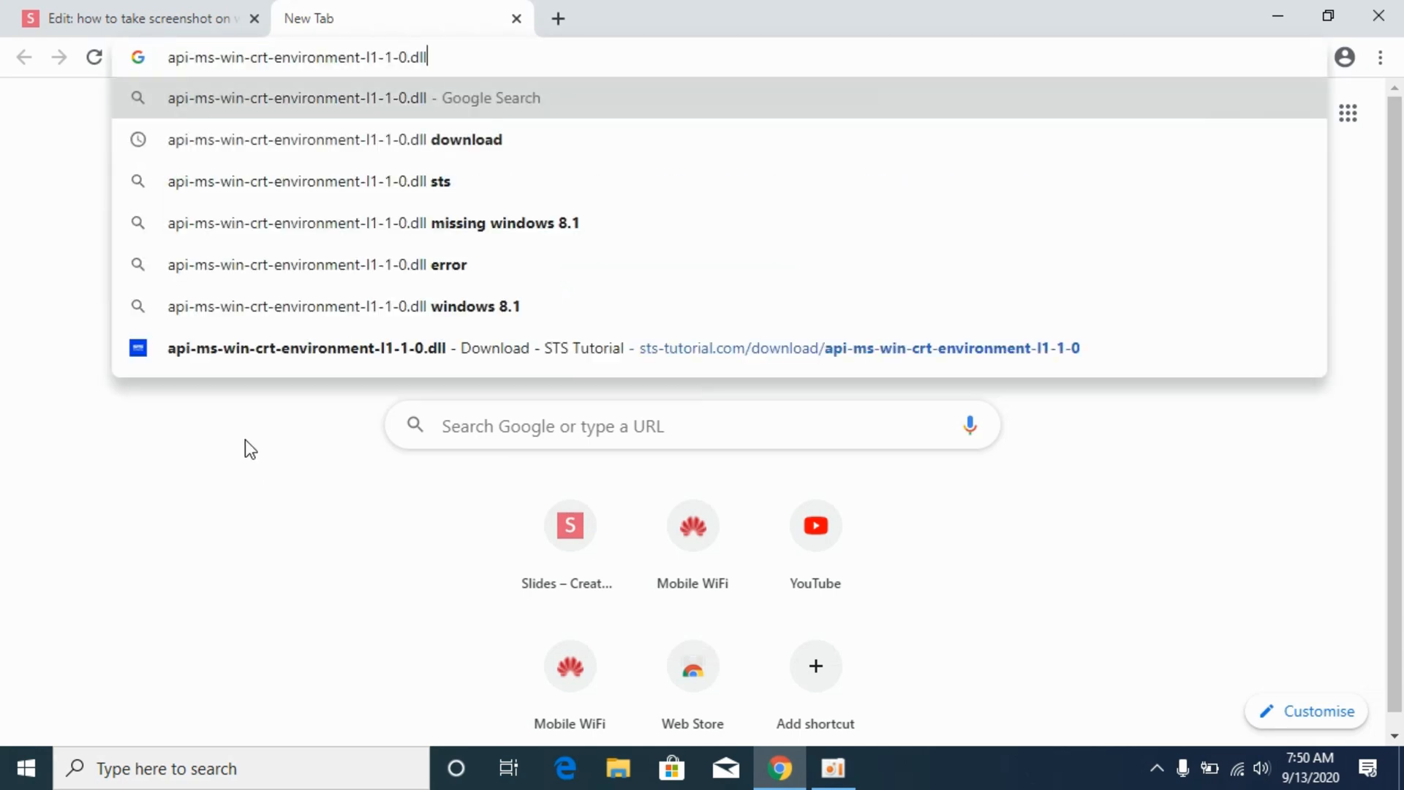
left_click(334, 140)
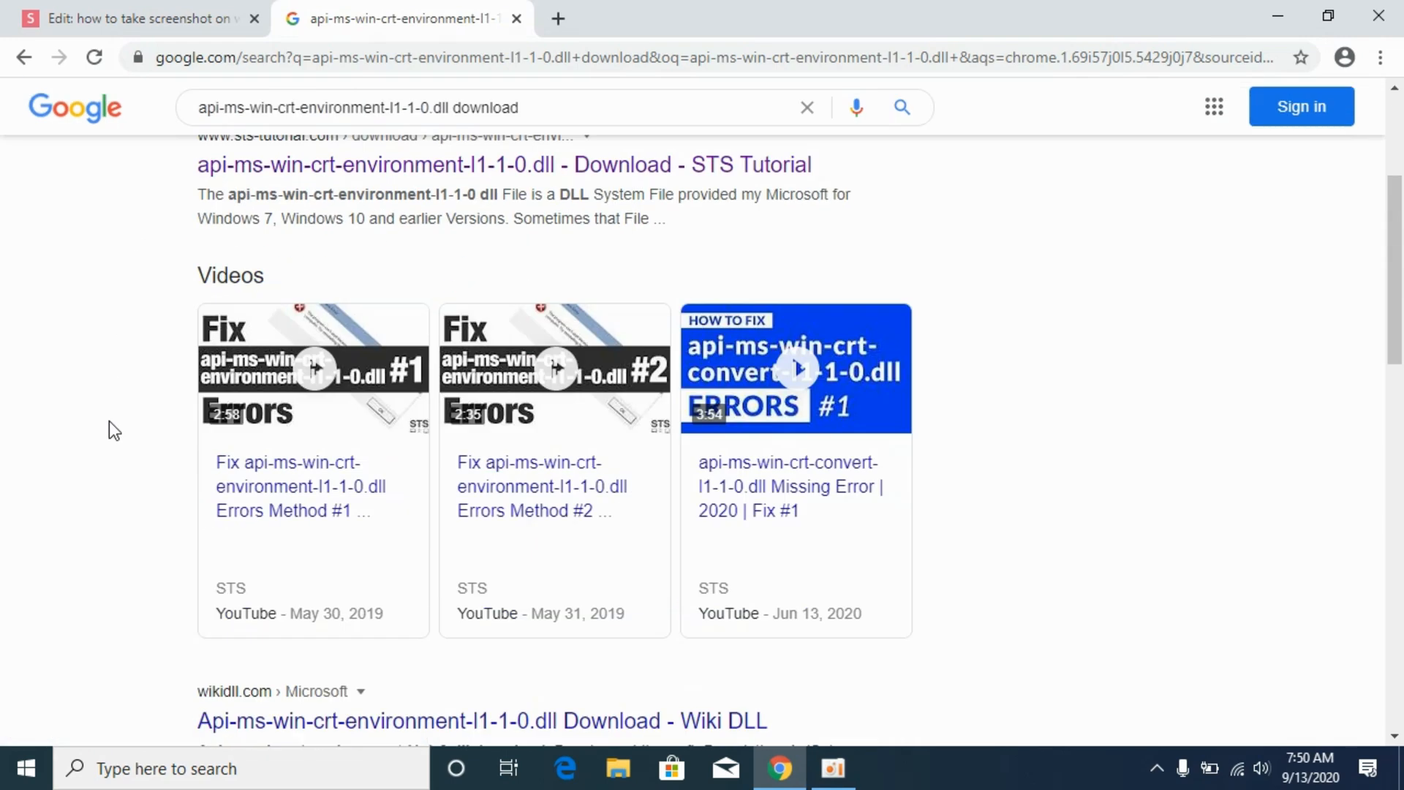
scroll("up", 3)
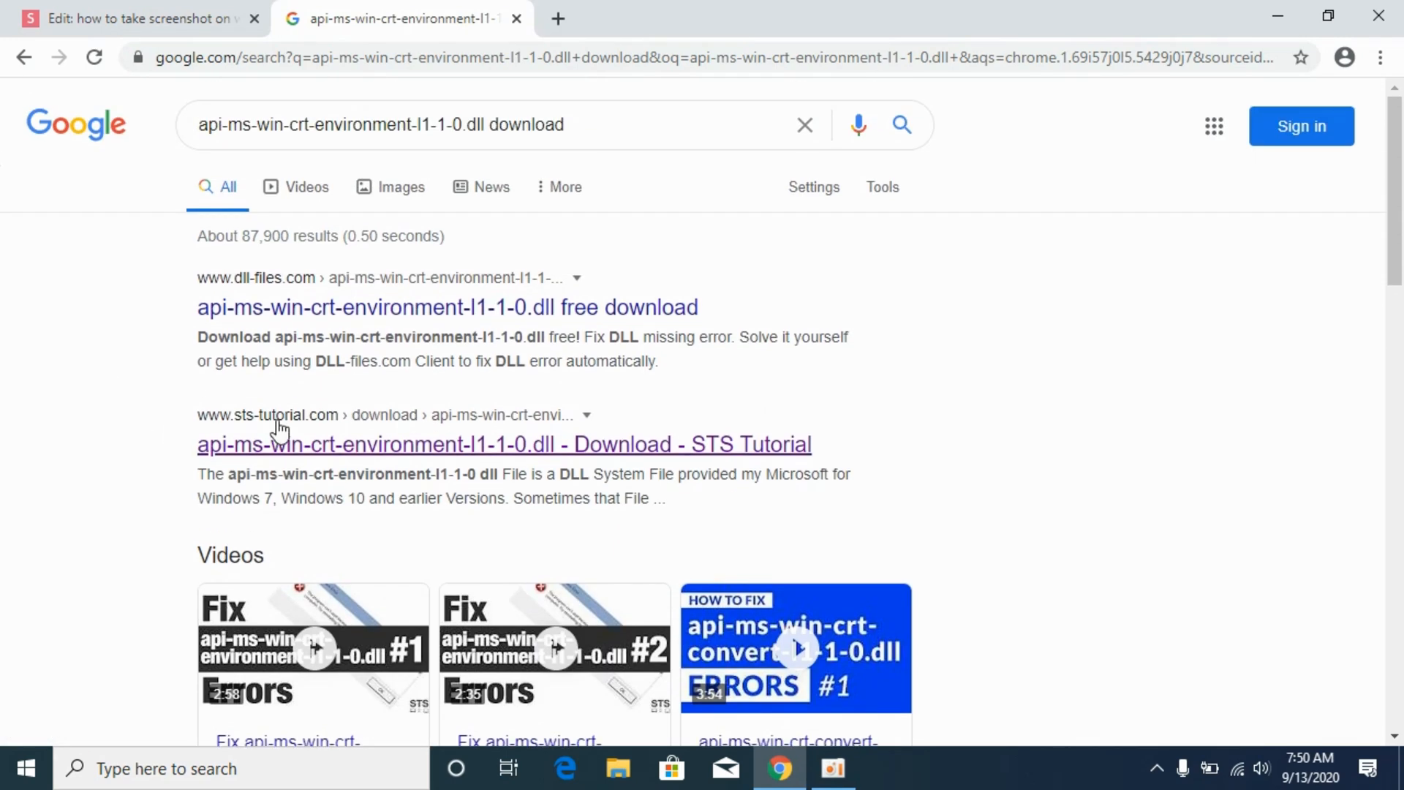
Open the STS Tutorial download page for the DLL and read its installation instructions
left_click(504, 443)
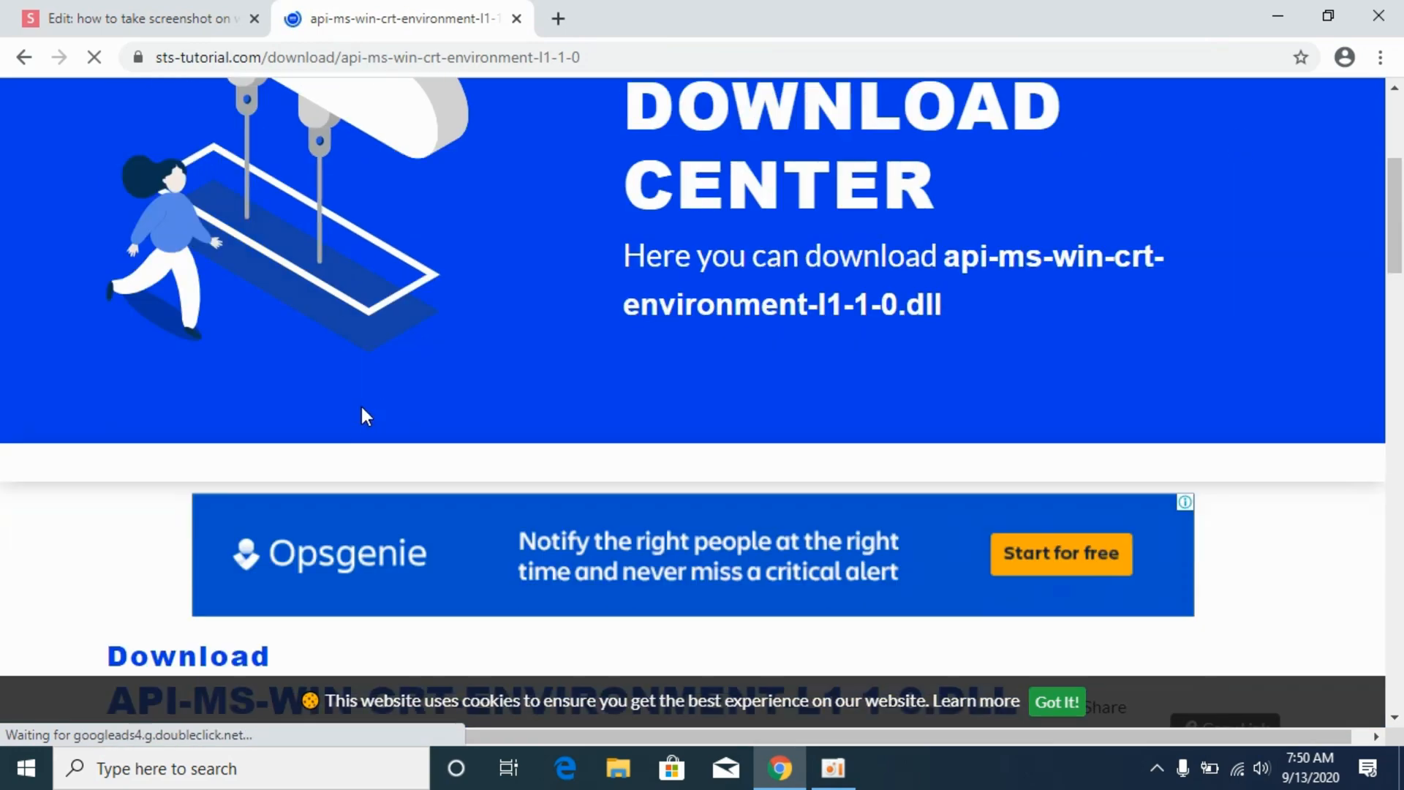
scroll("down", 3)
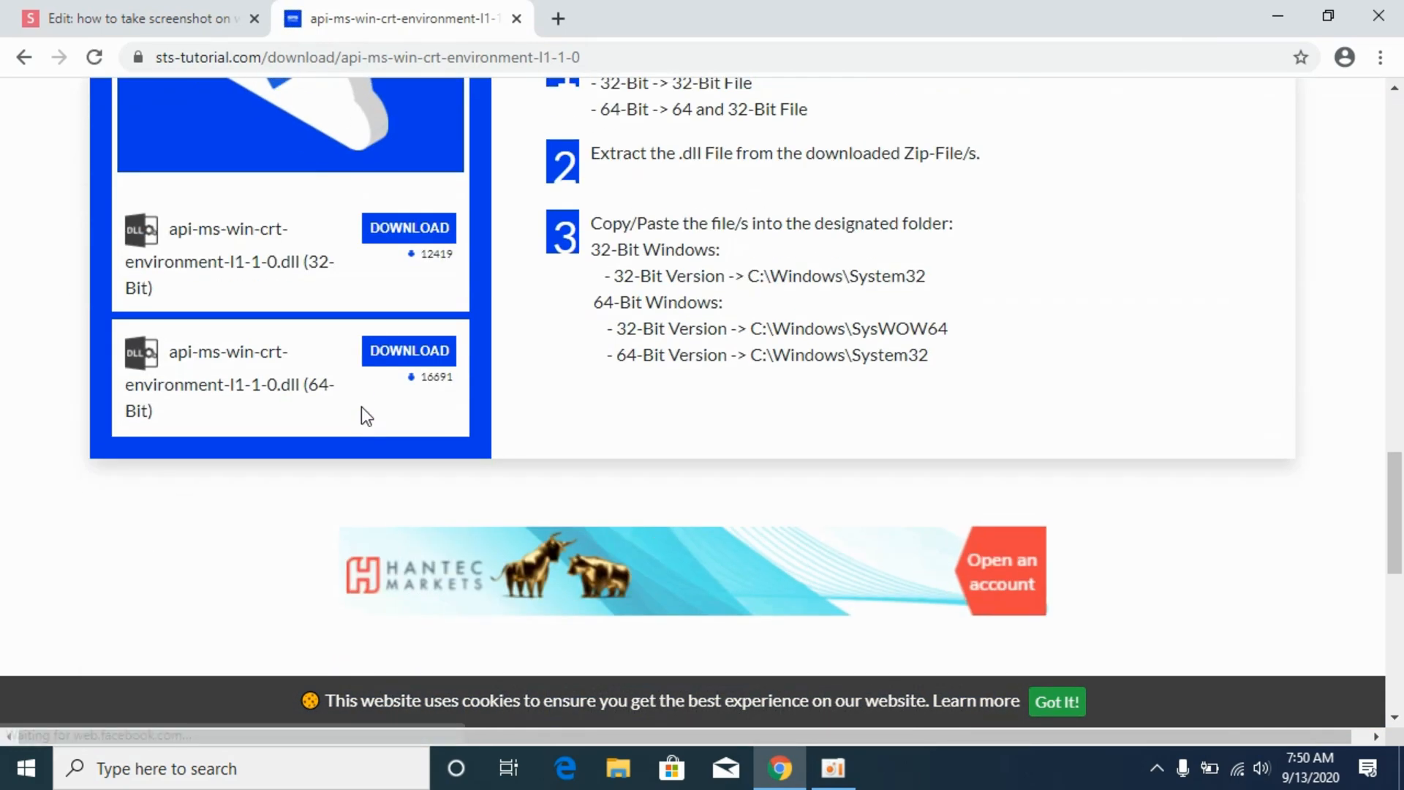
scroll("up", 3)
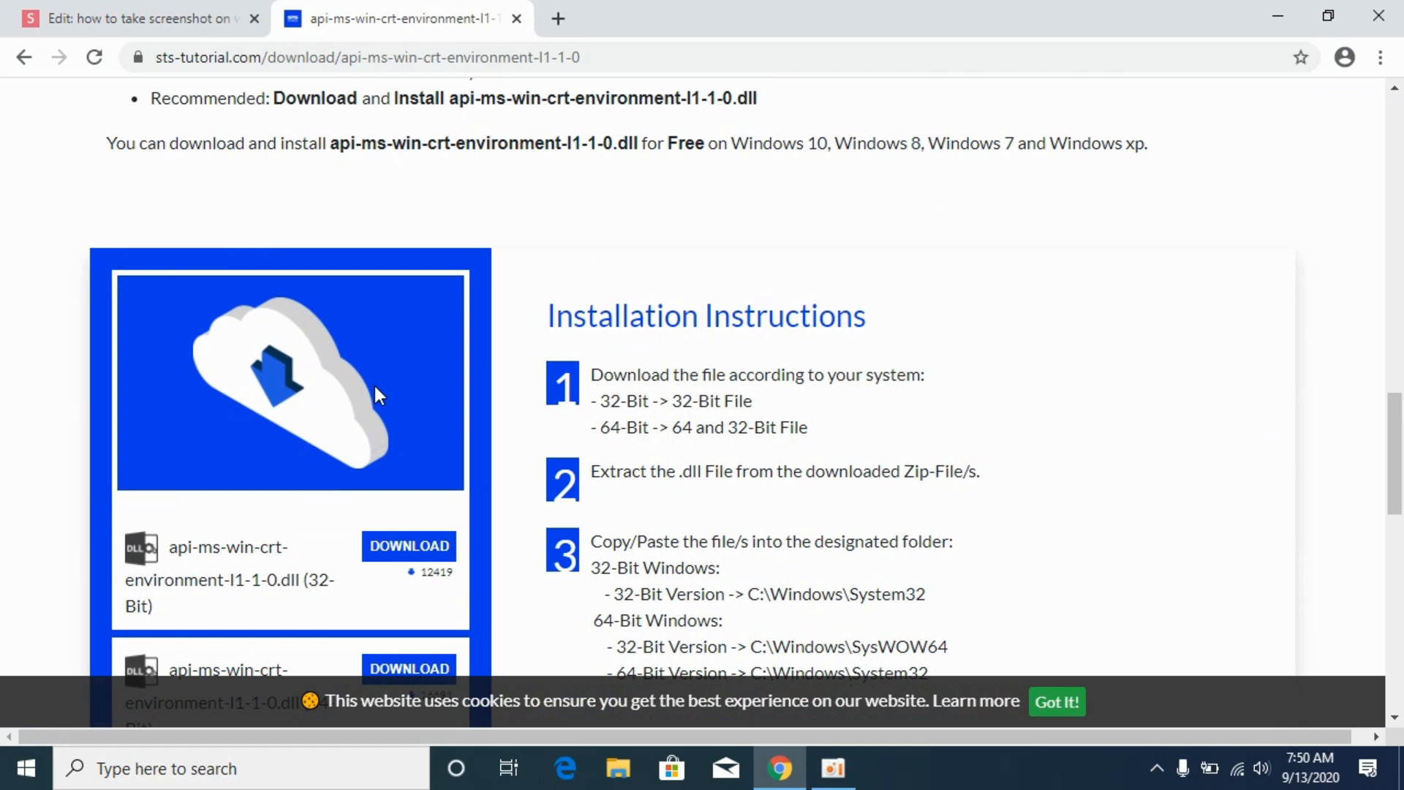
scroll("down", 3)
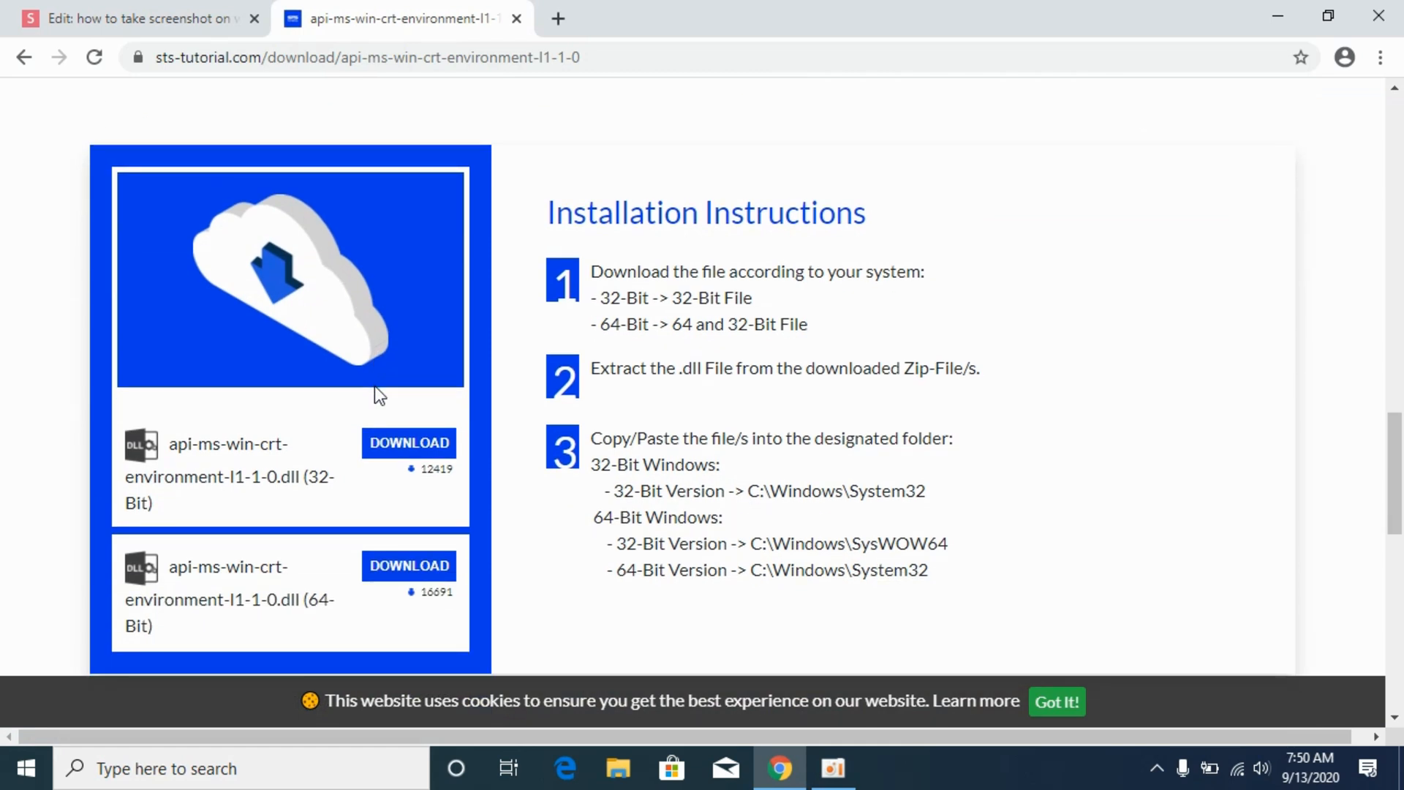
mouse_move(897, 360)
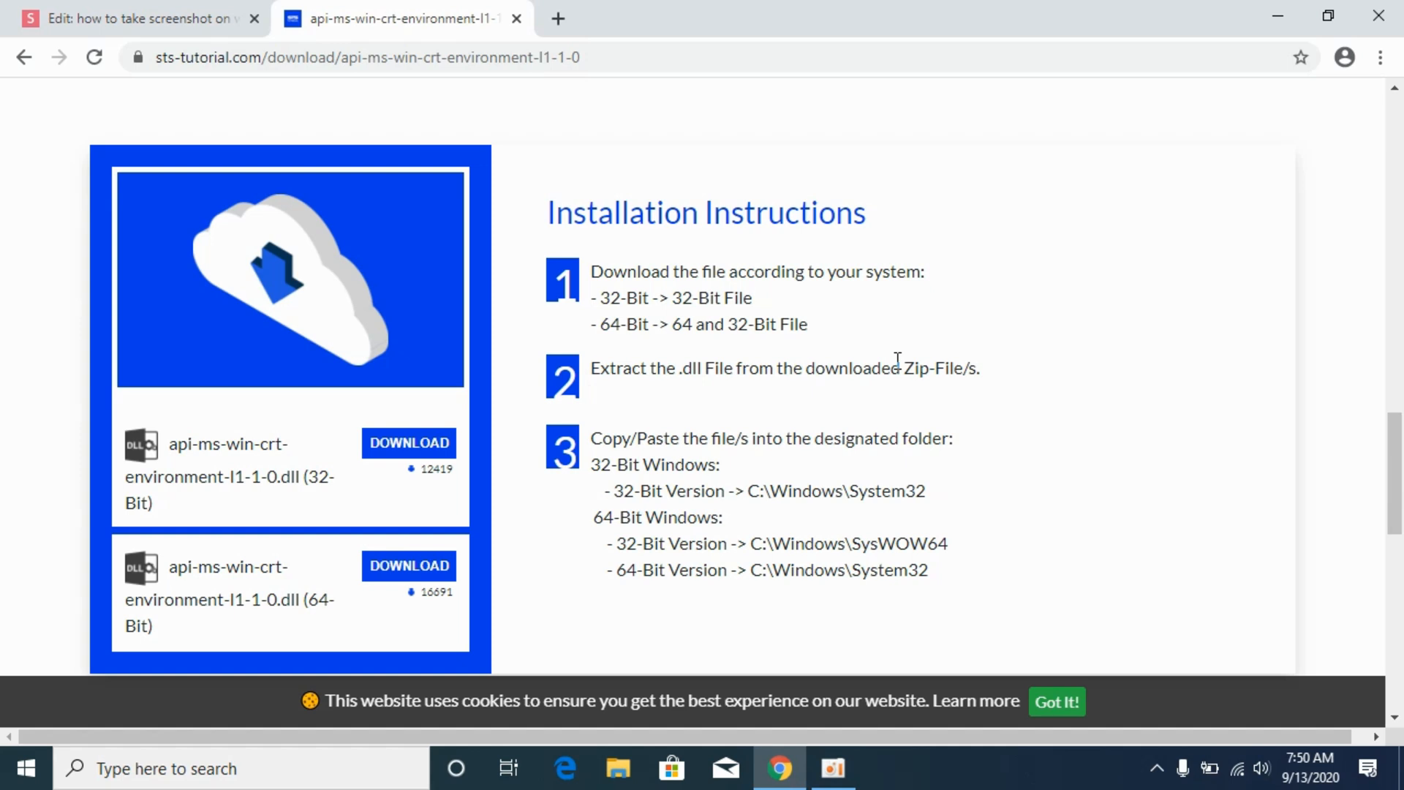
mouse_move(905, 359)
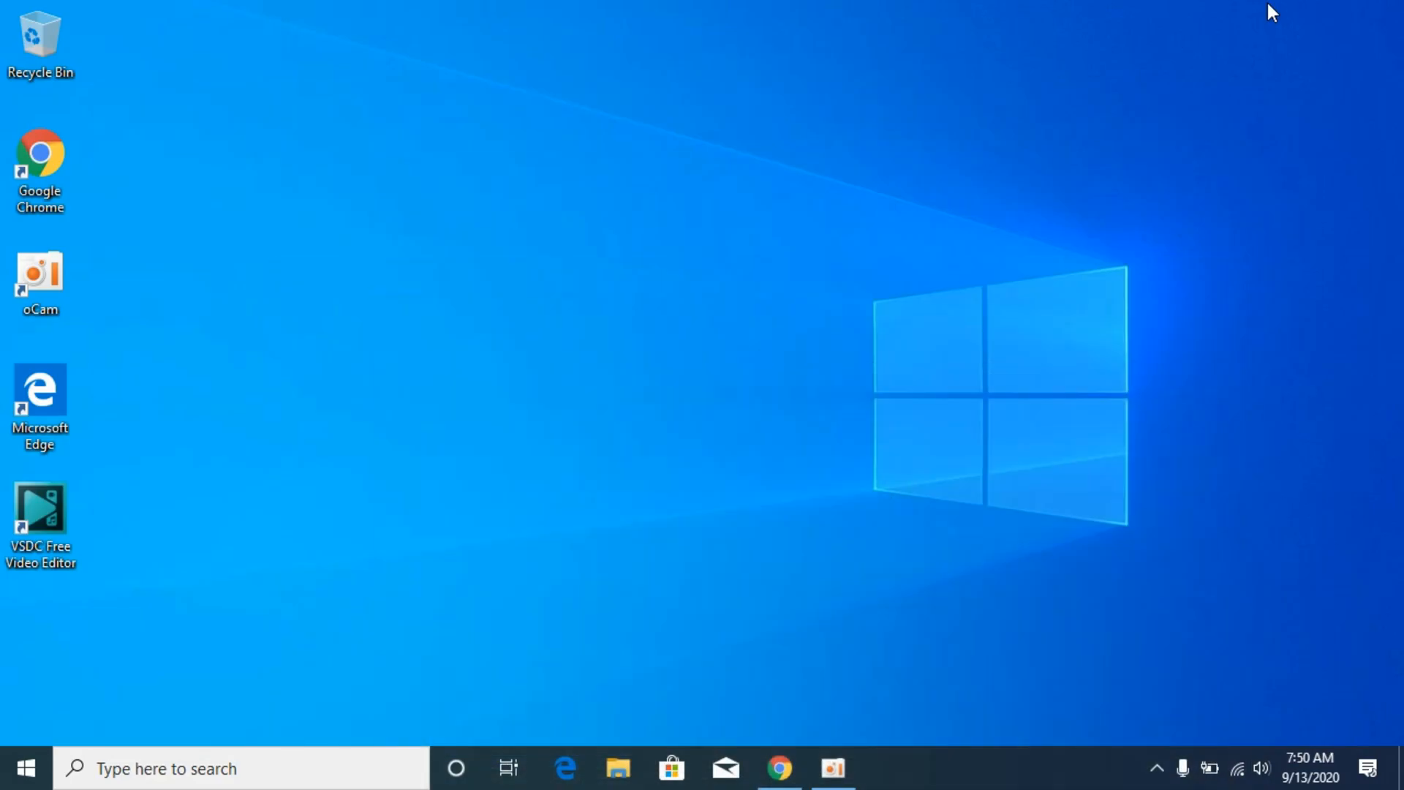
left_click(23, 767)
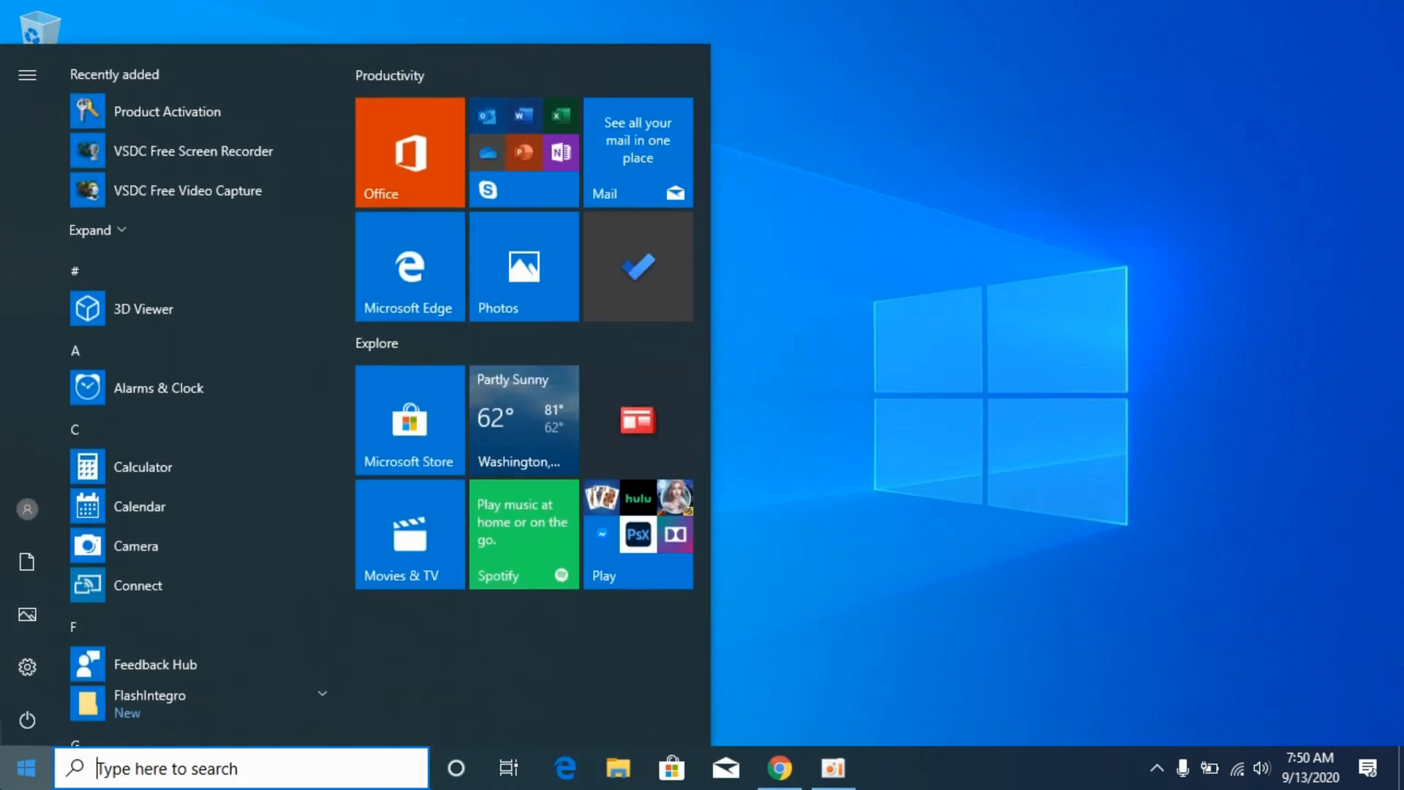
type("th")
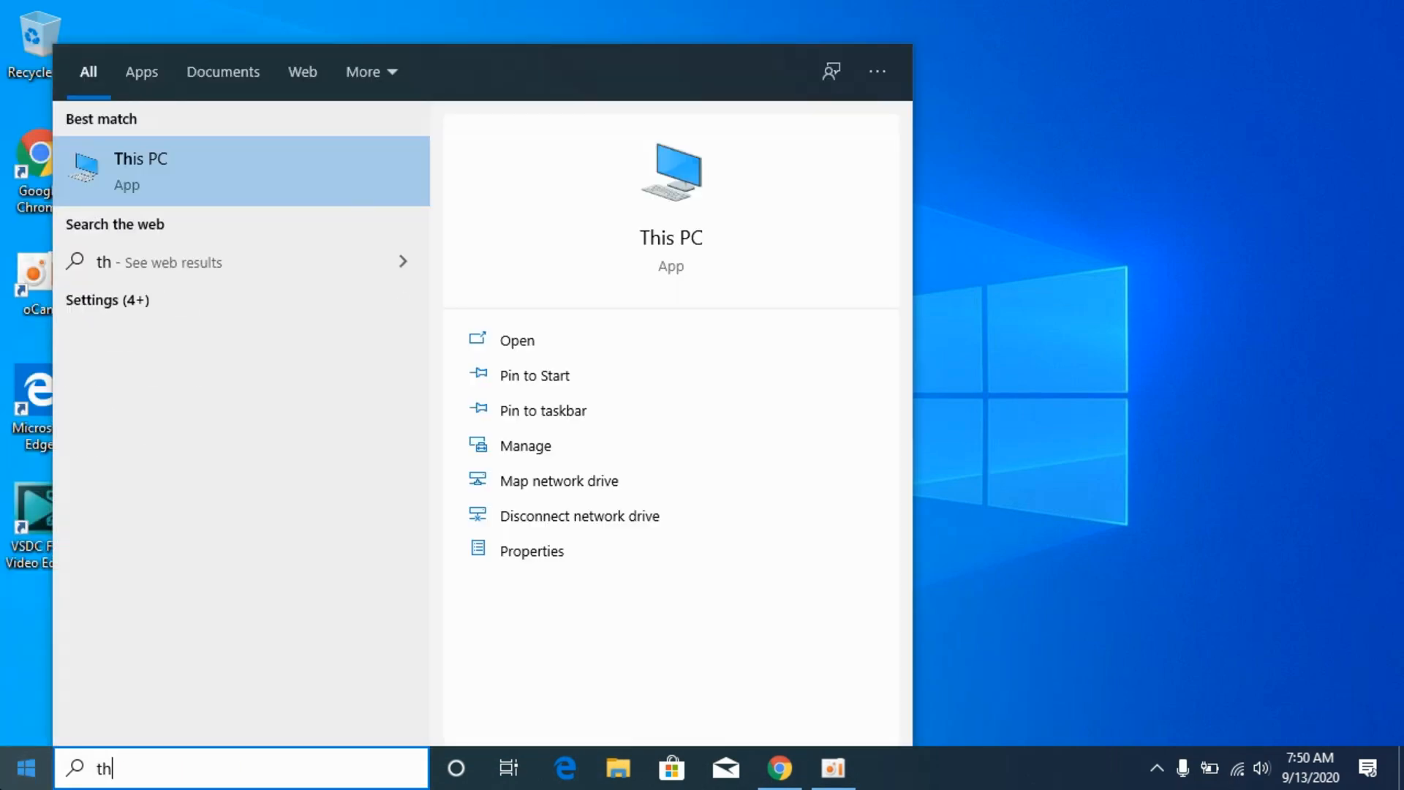
type("is")
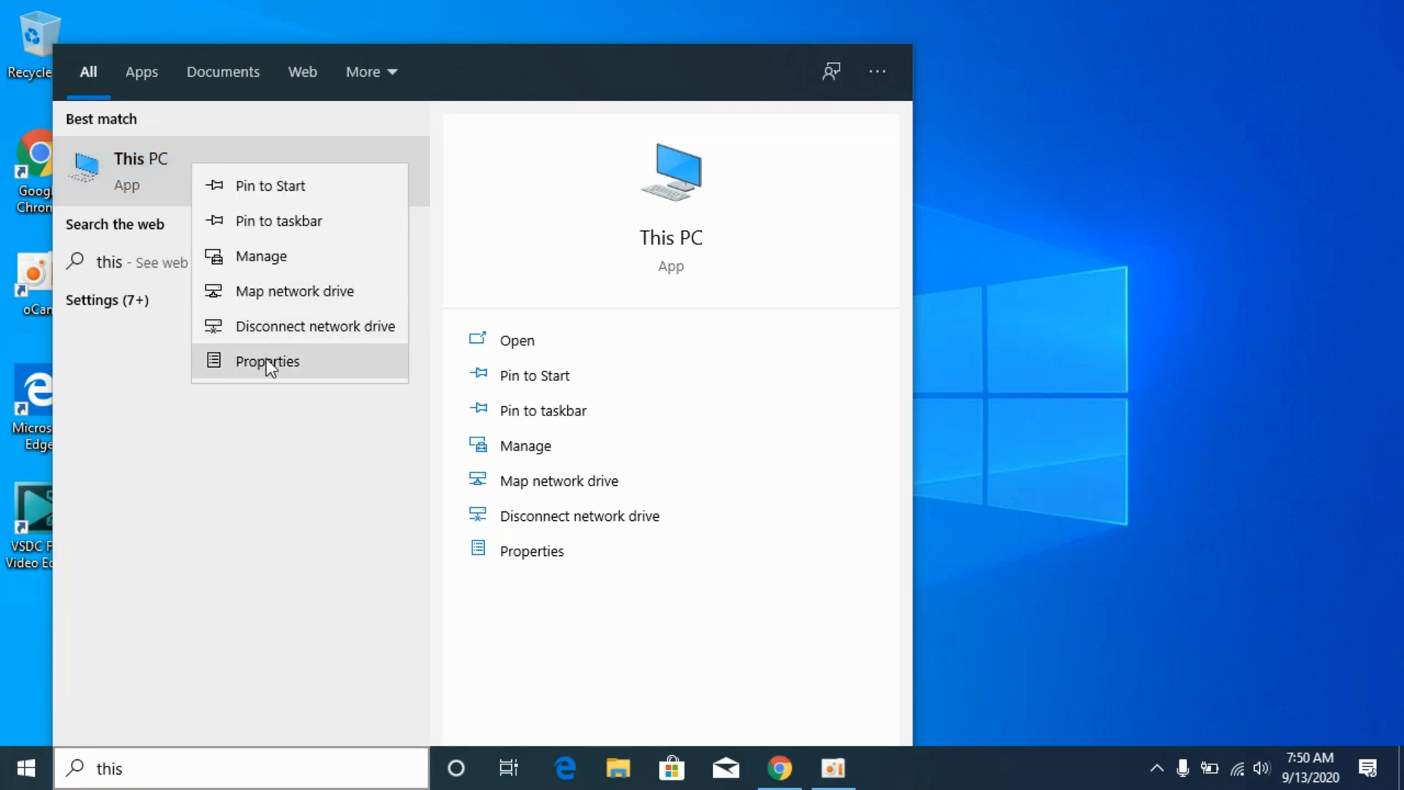
left_click(266, 360)
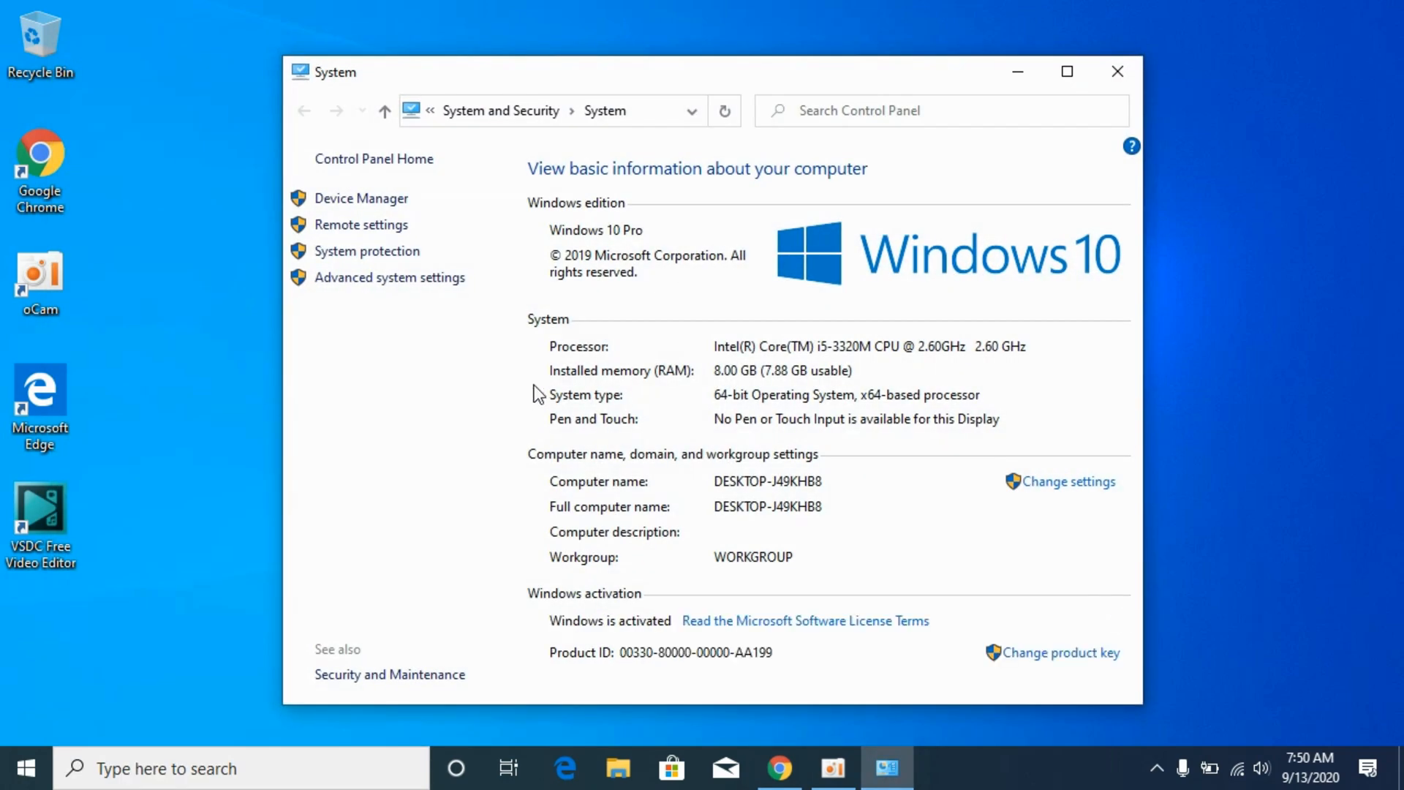
mouse_move(733, 360)
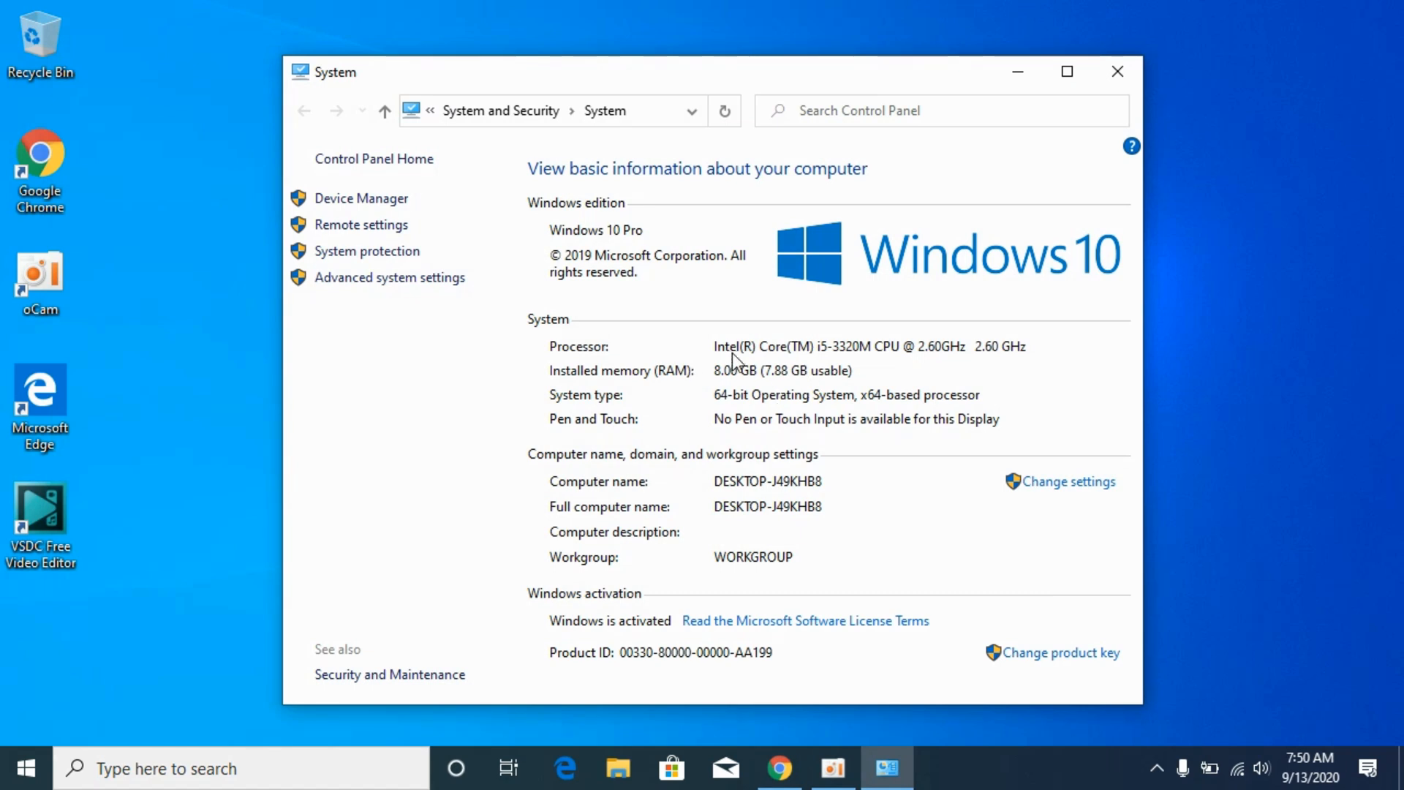
mouse_move(753, 319)
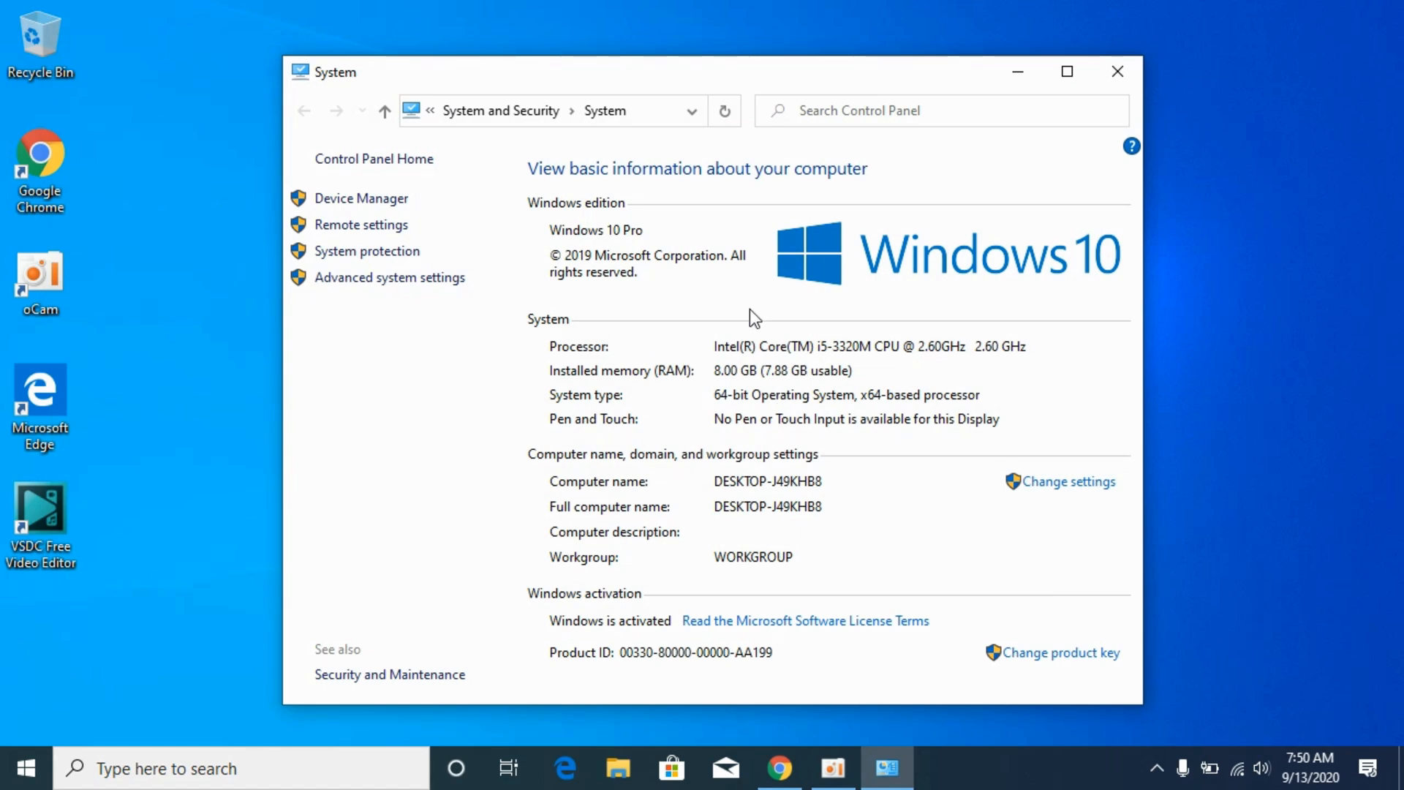
mouse_move(992, 243)
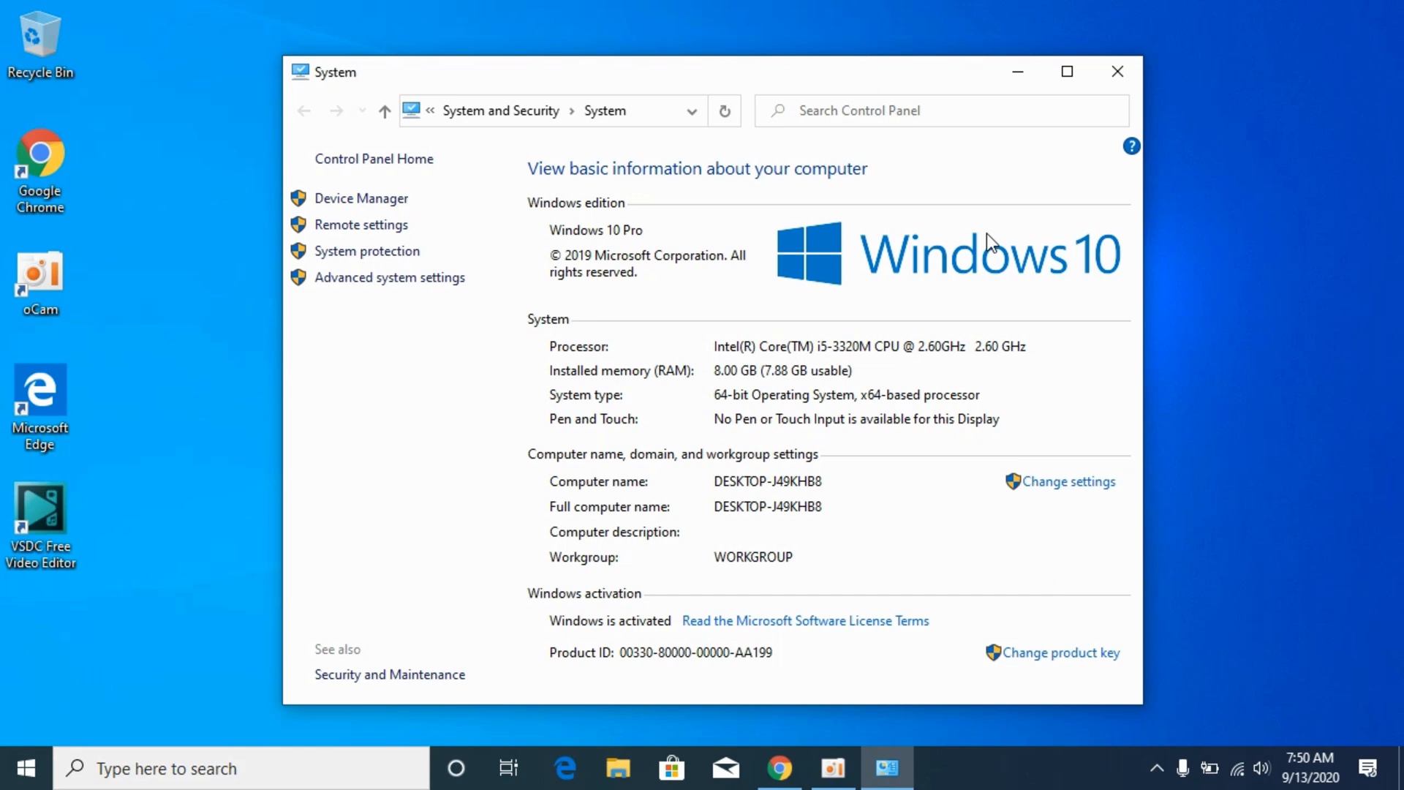
mouse_move(1117, 72)
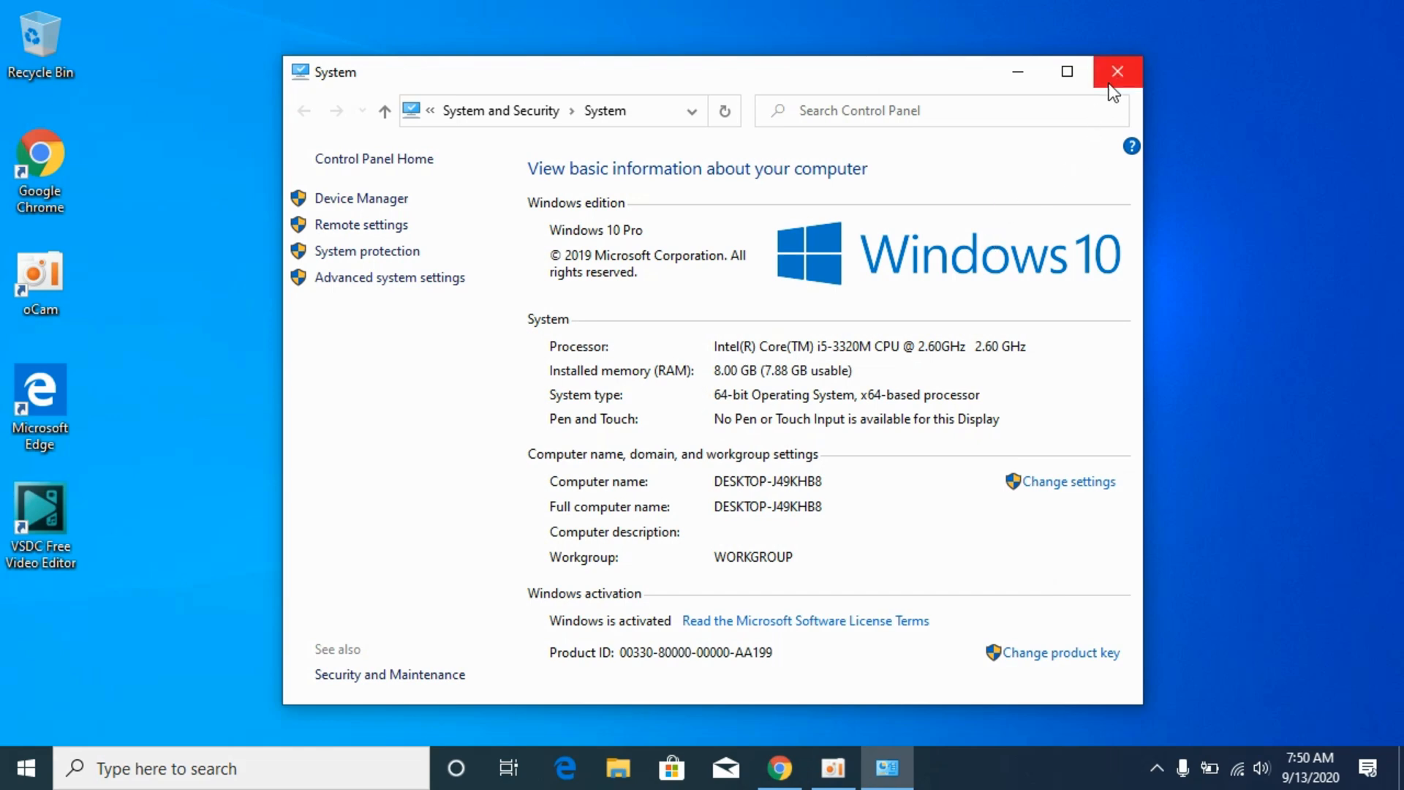
left_click(1117, 72)
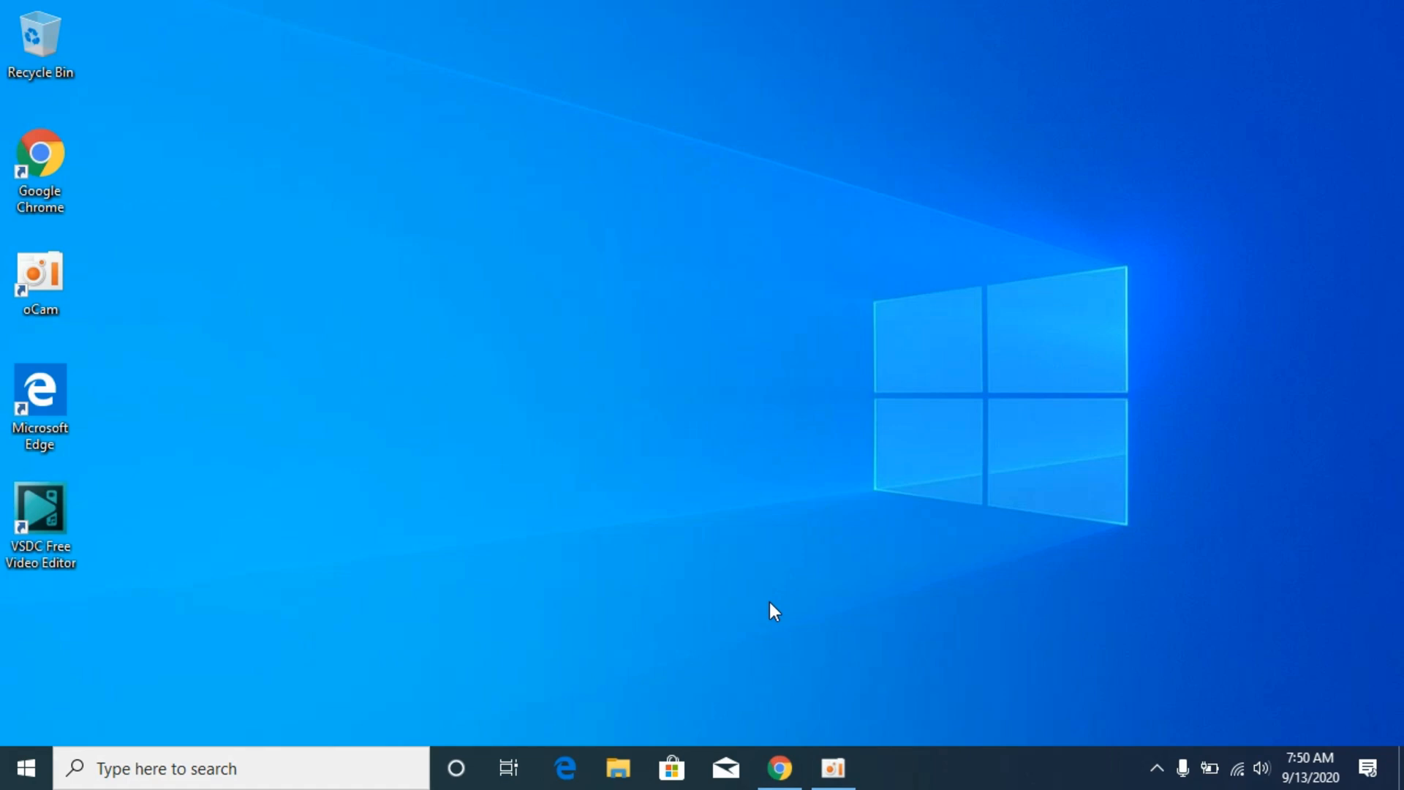
Restore Chrome and download the 32-Bit DLL zip from STS Tutorial
left_click(779, 768)
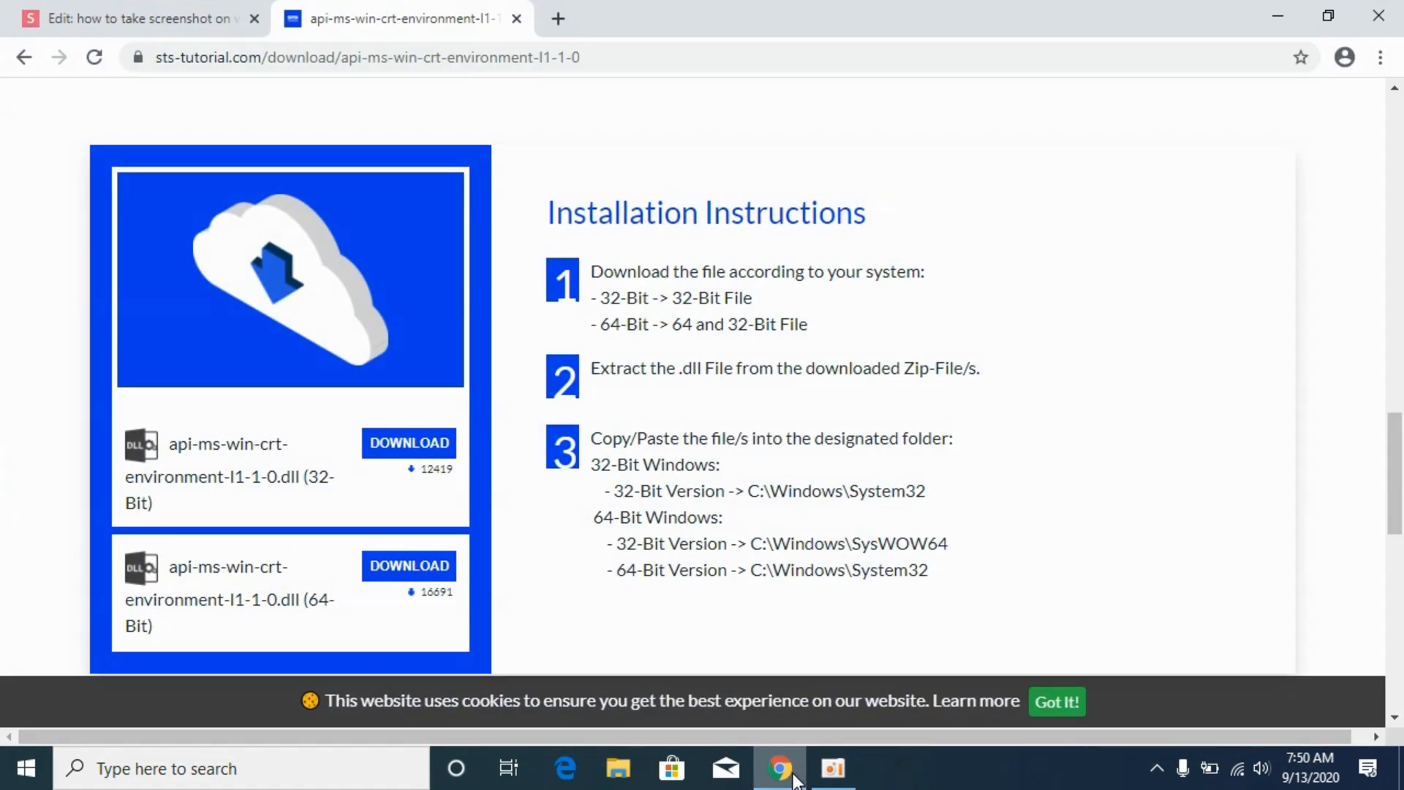
scroll("down", 3)
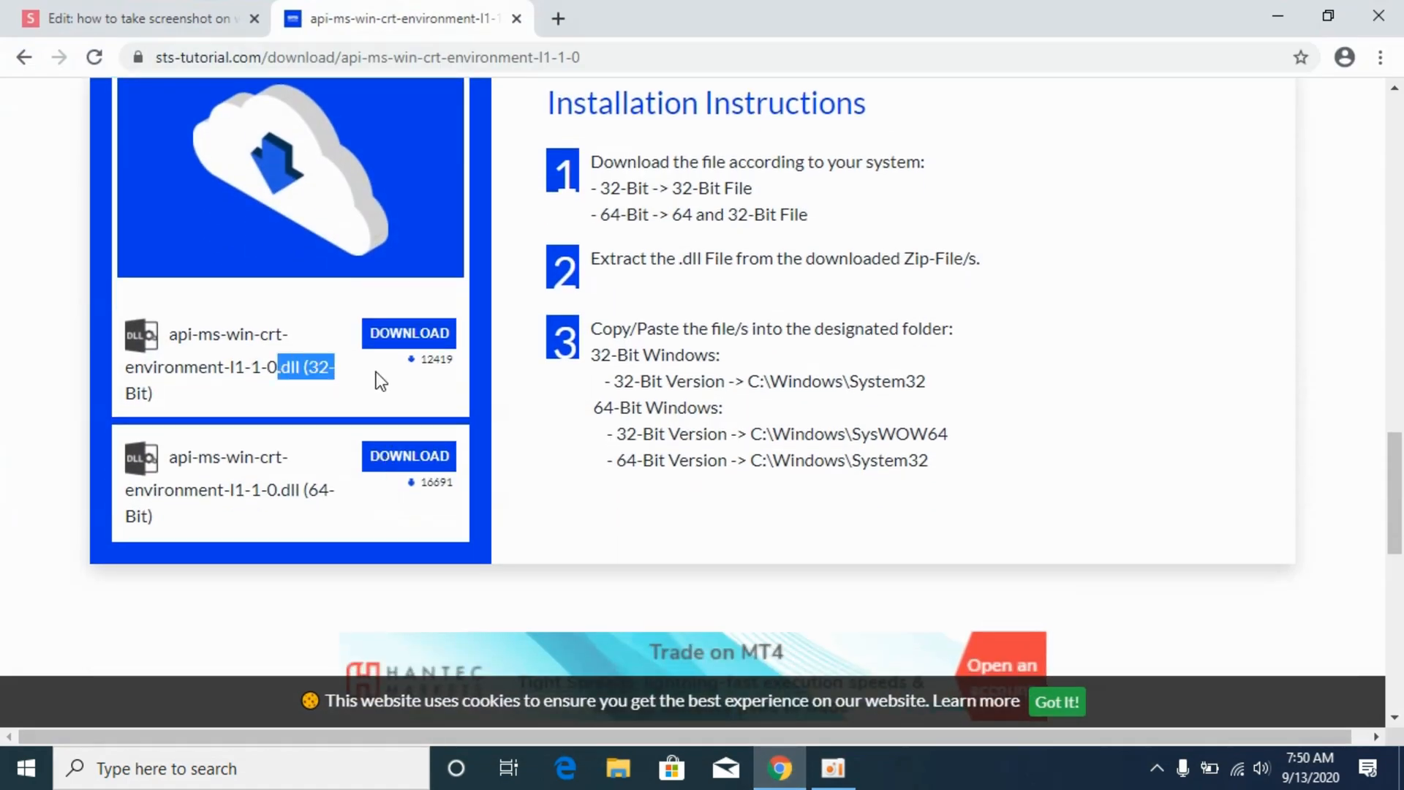
left_click(408, 333)
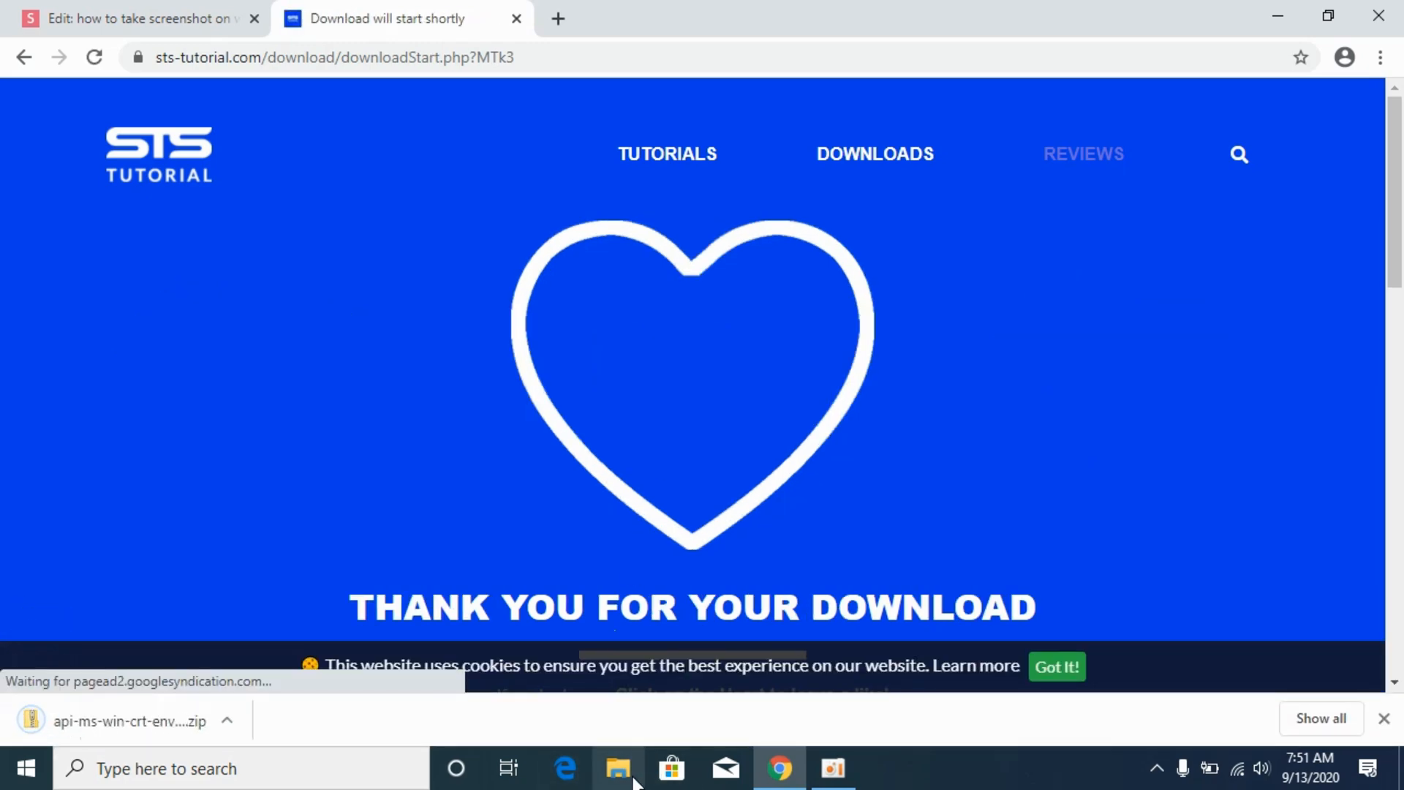
Open the downloaded 32-bit zip and its inner folder containing api-ms-win-crt-environment-l1-1-0.dll
left_click(617, 769)
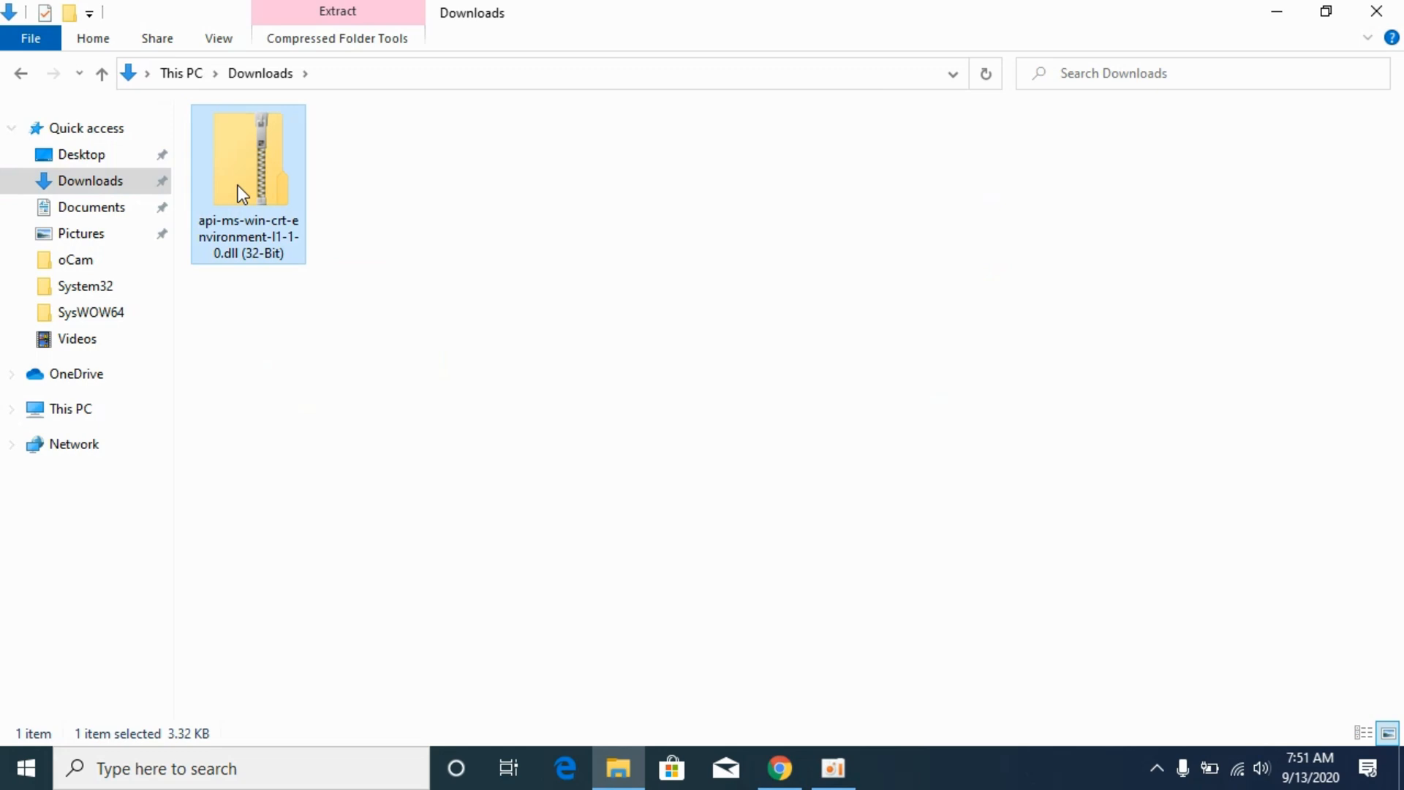
double_click(248, 161)
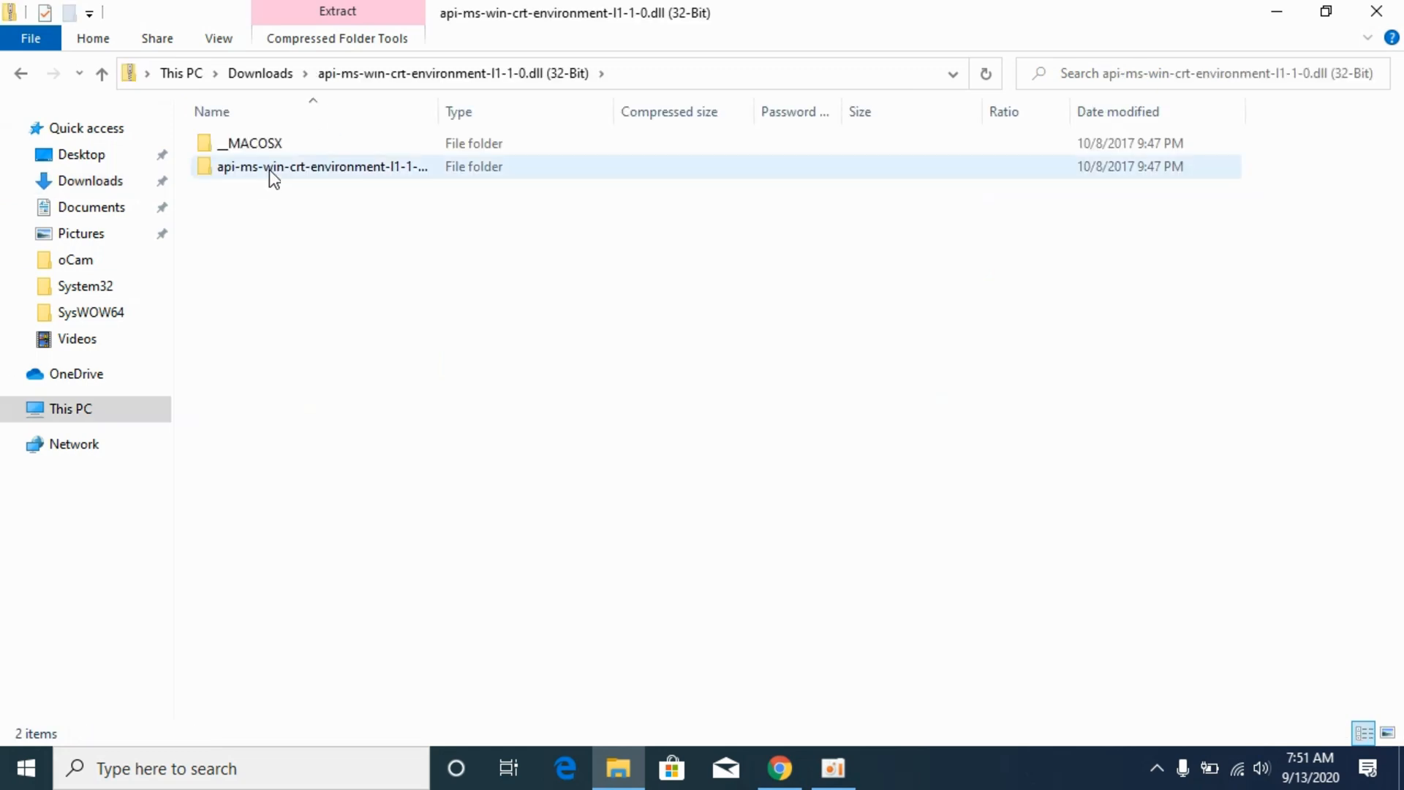
double_click(323, 167)
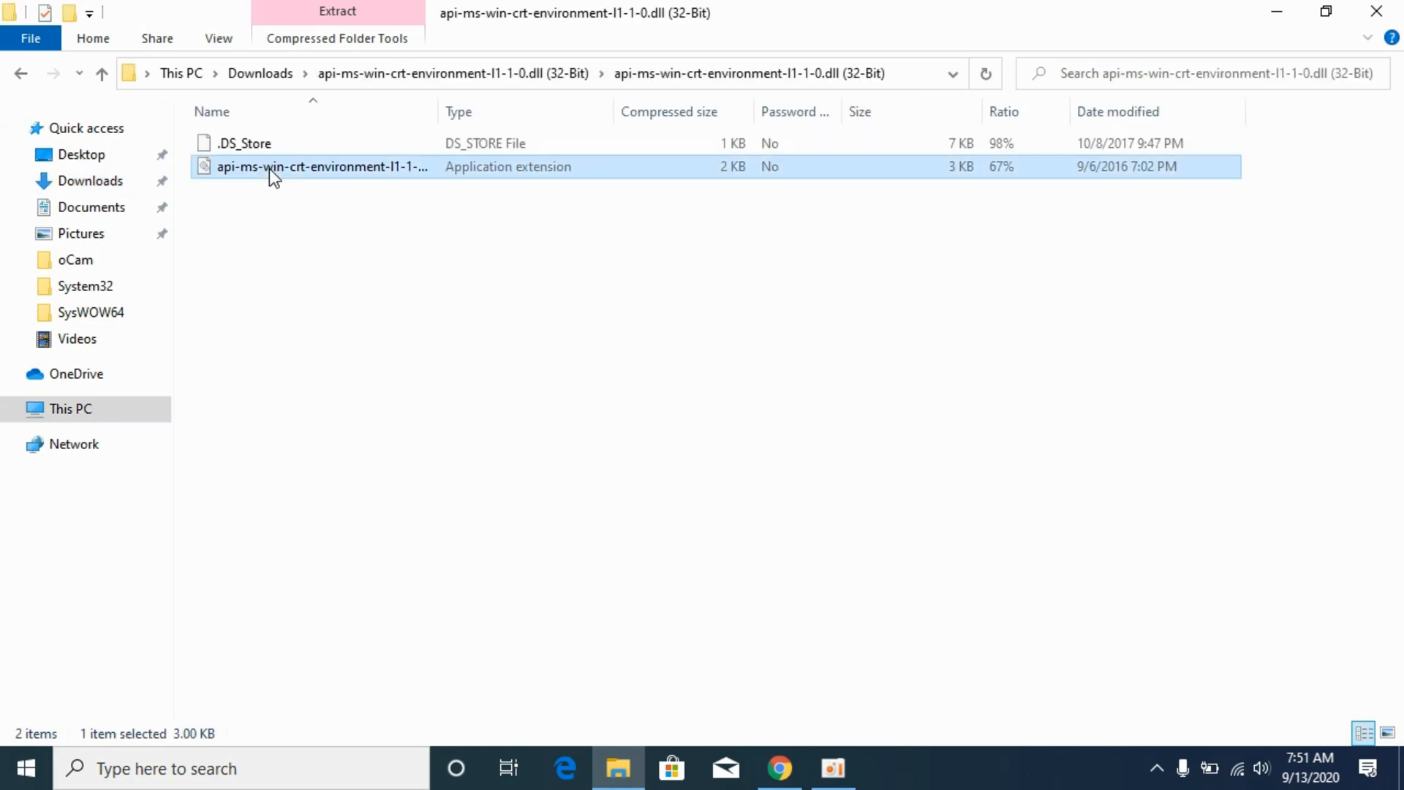
mouse_move(354, 246)
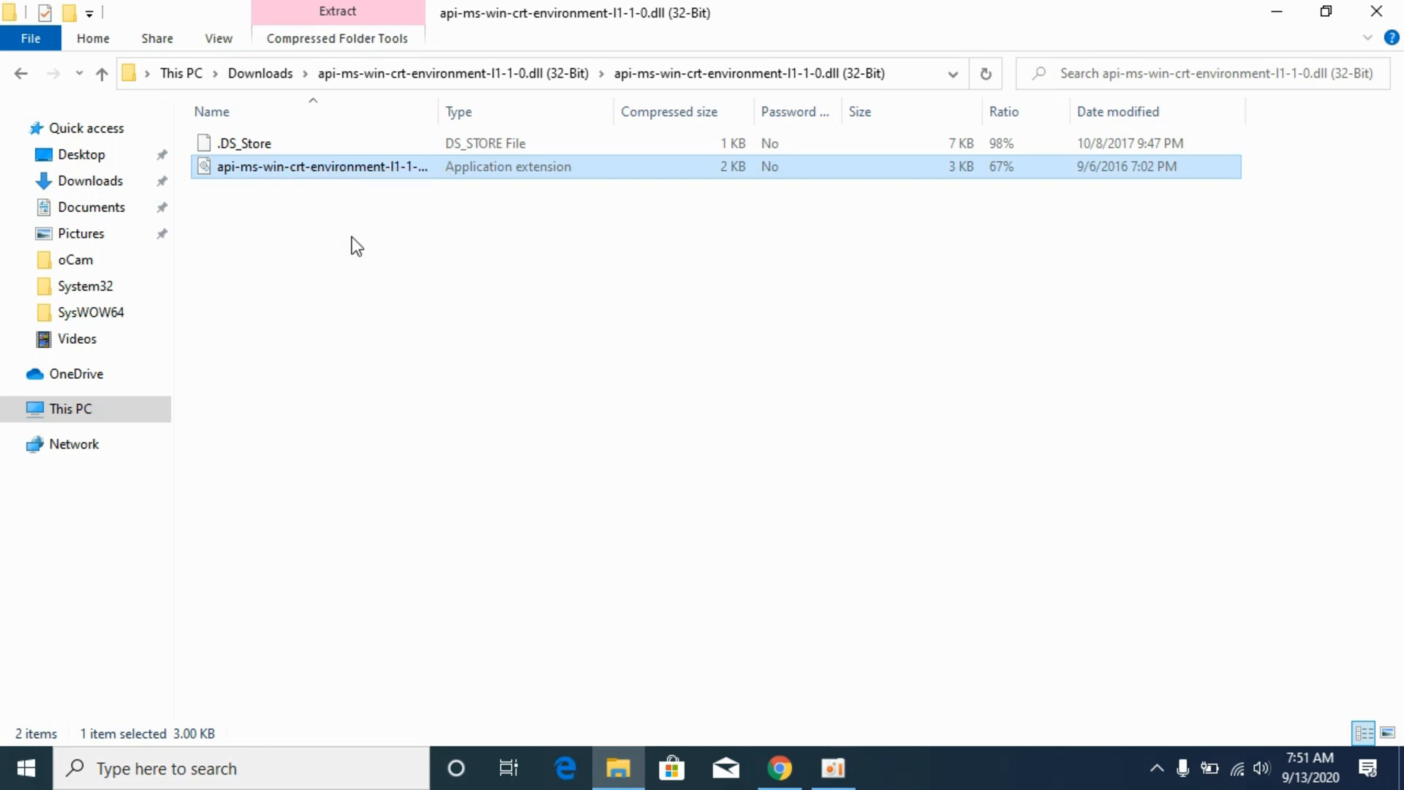
Browse to C:\Windows\SysWOW64, place the DLL there, then go back to Windows
left_click(70, 409)
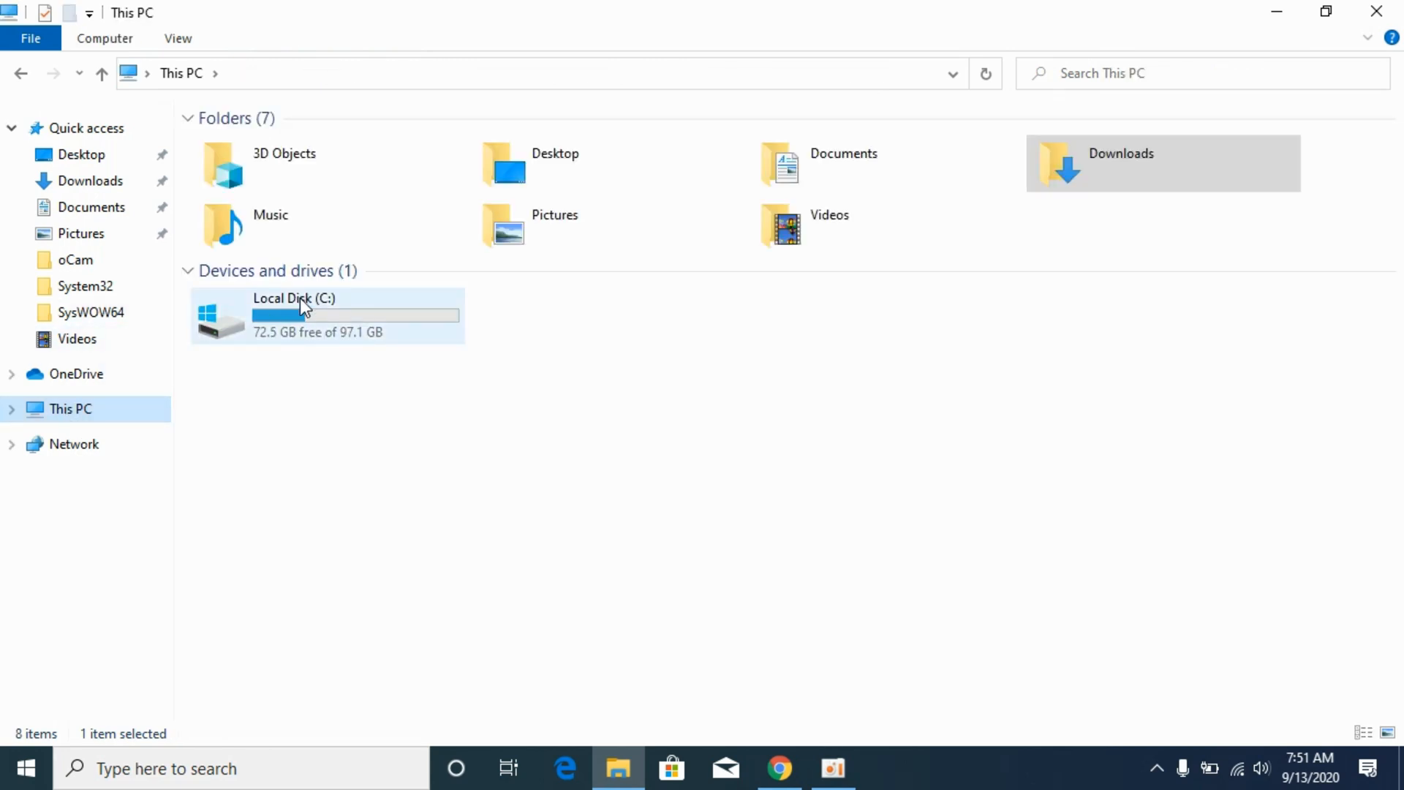
mouse_move(223, 327)
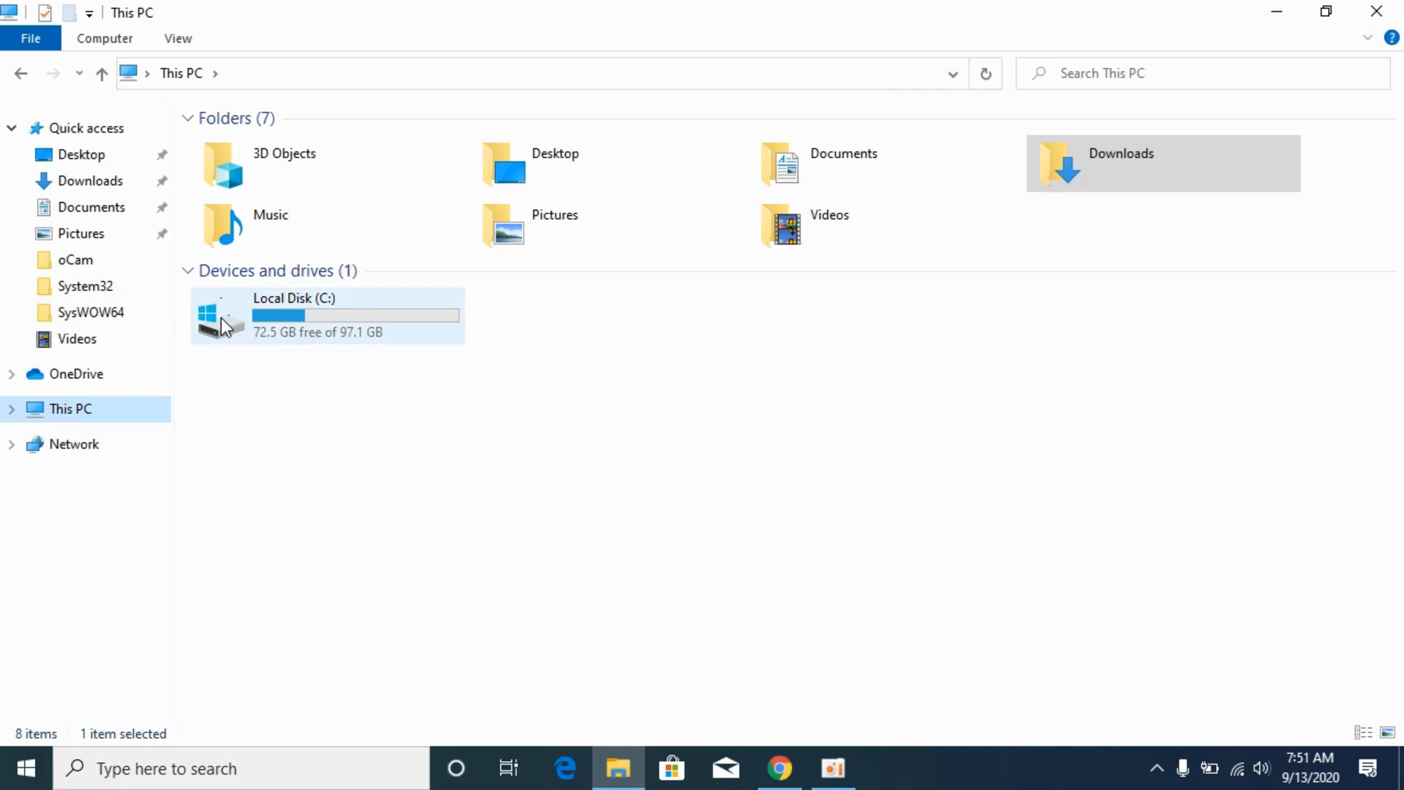
mouse_move(257, 345)
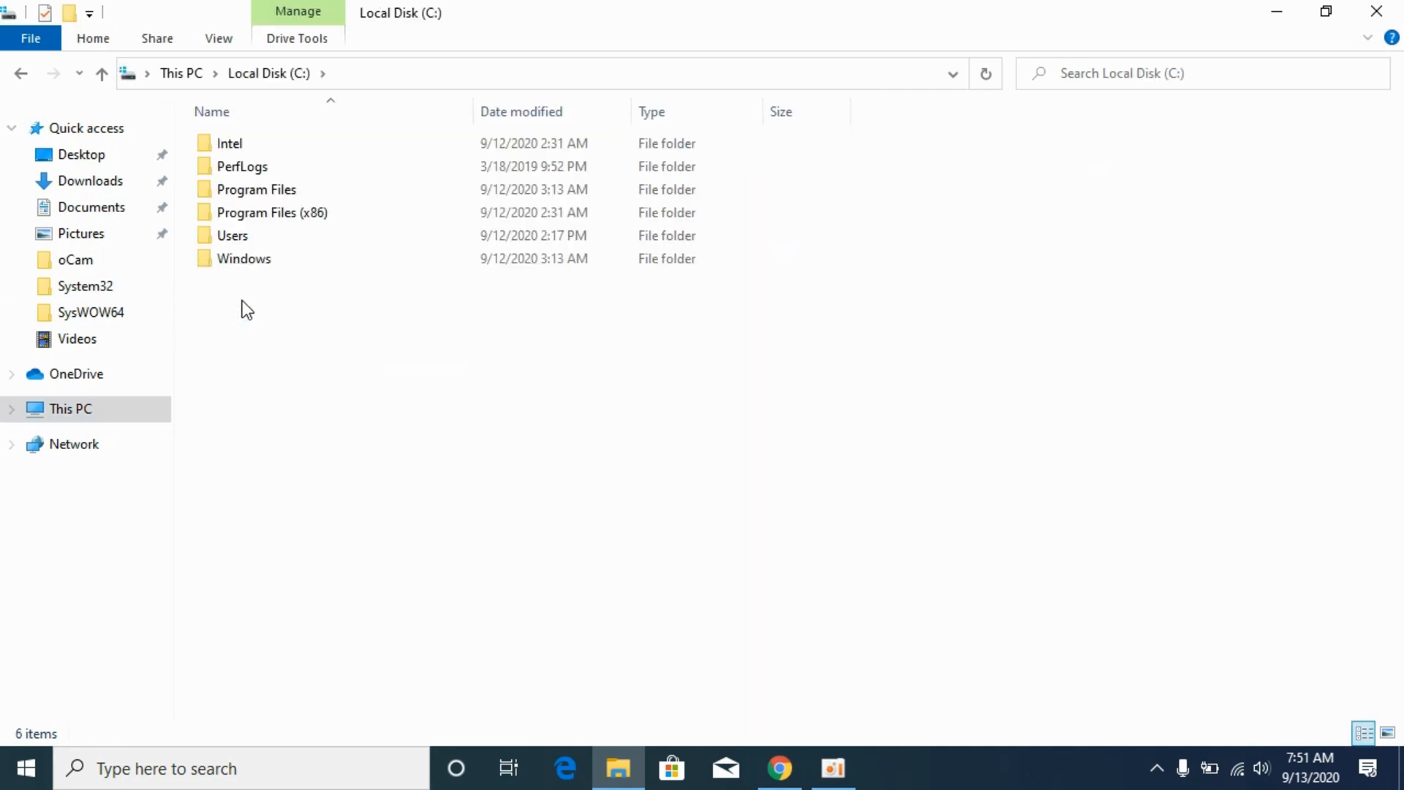
double_click(244, 259)
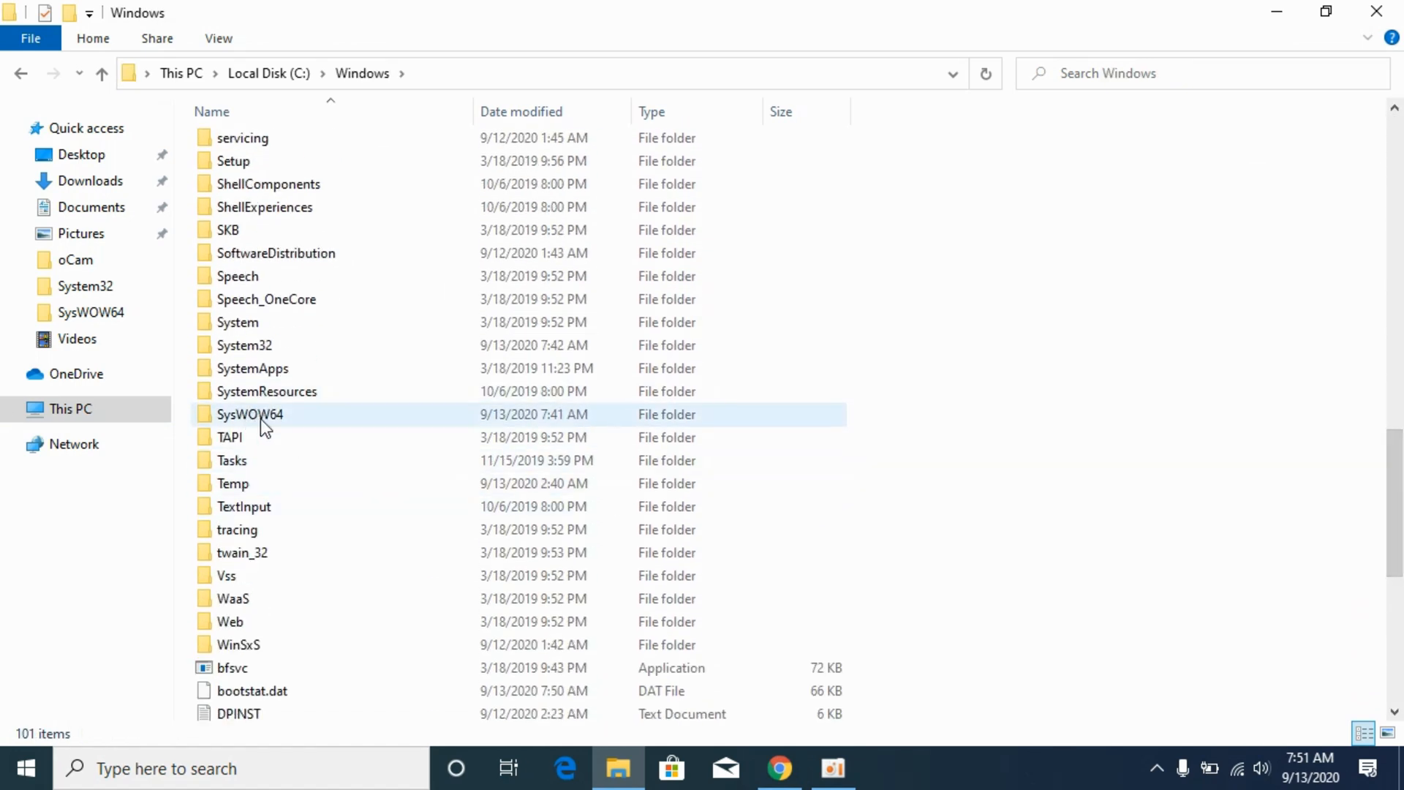
double_click(250, 414)
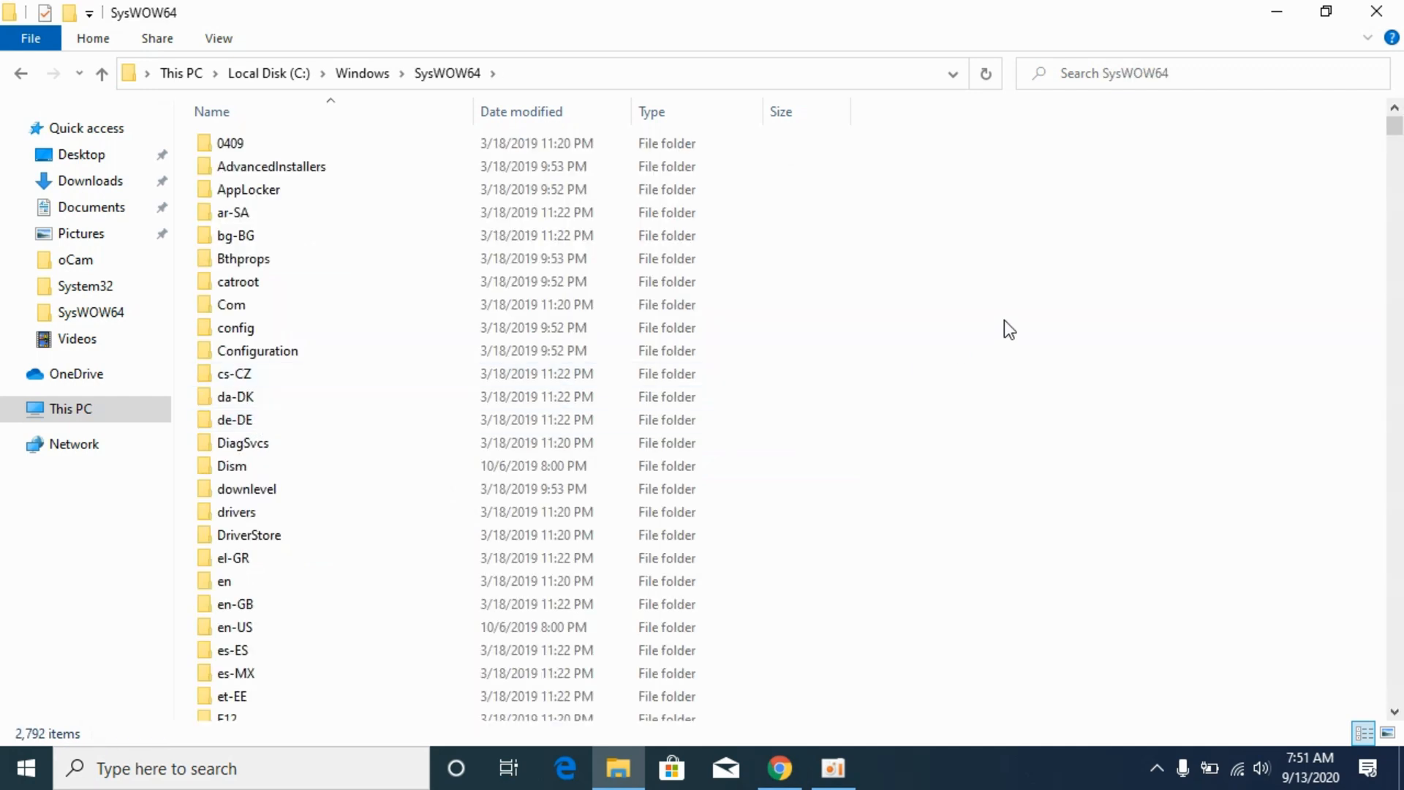
mouse_move(1129, 234)
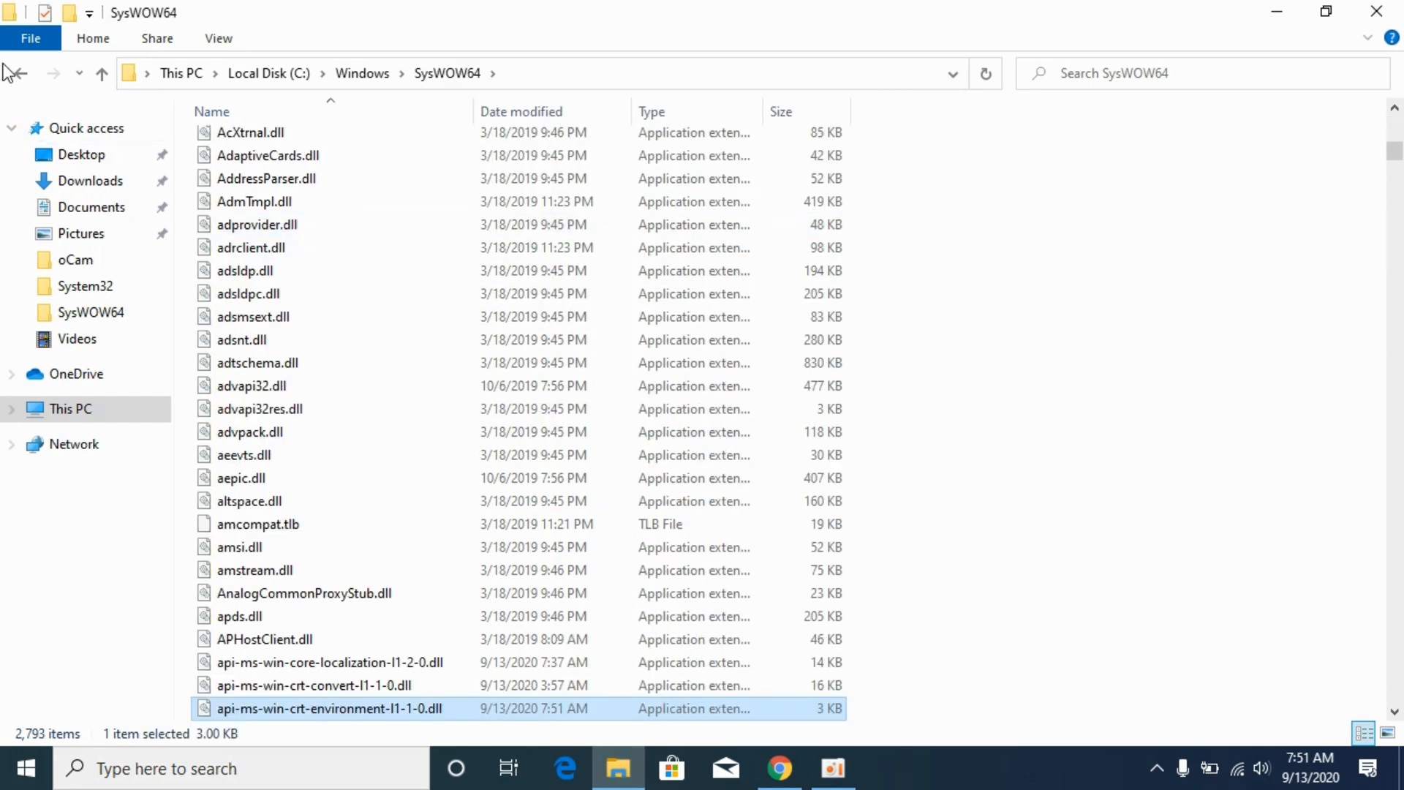
left_click(102, 73)
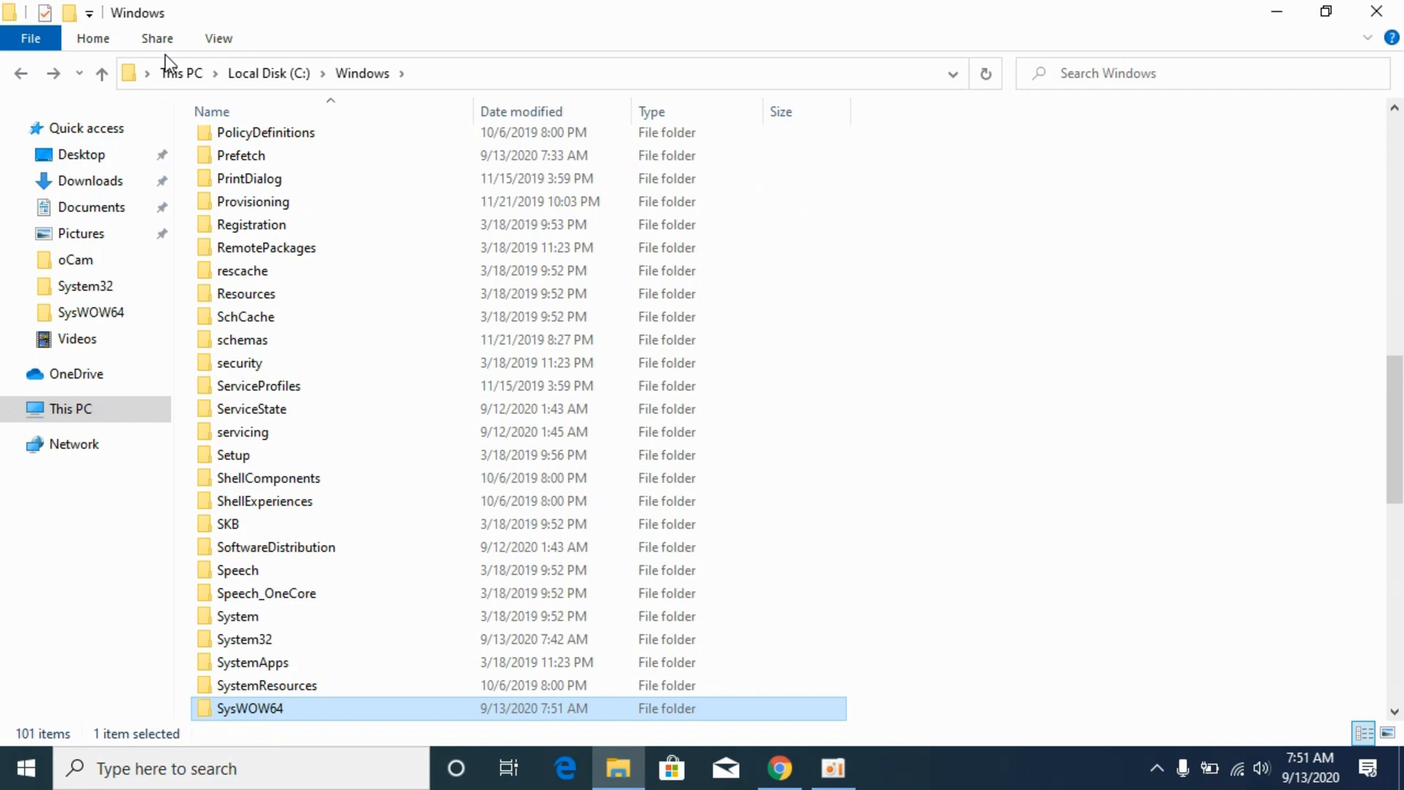
mouse_move(1021, 340)
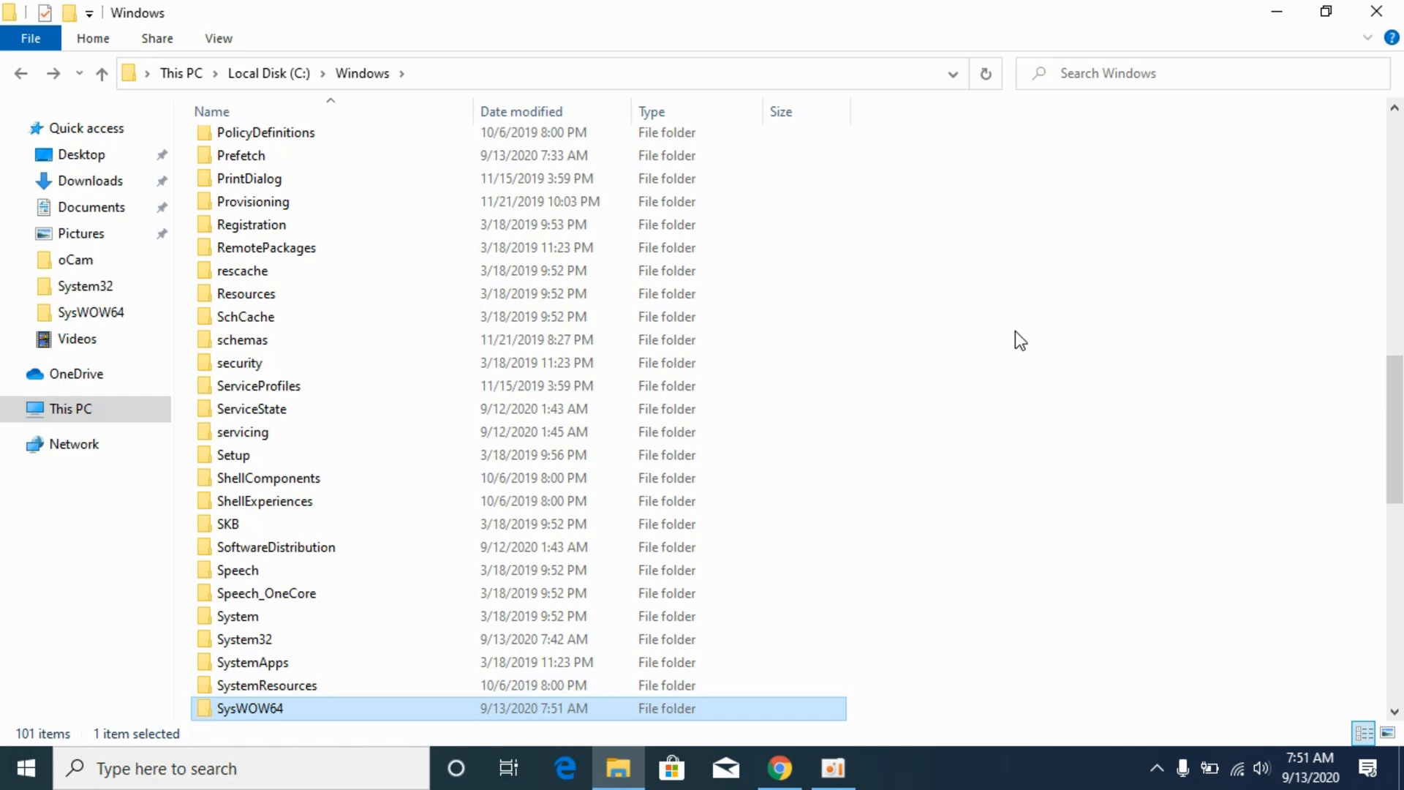
Download the 64-Bit DLL zip from STS Tutorial, then switch back to File Explorer
left_click(781, 769)
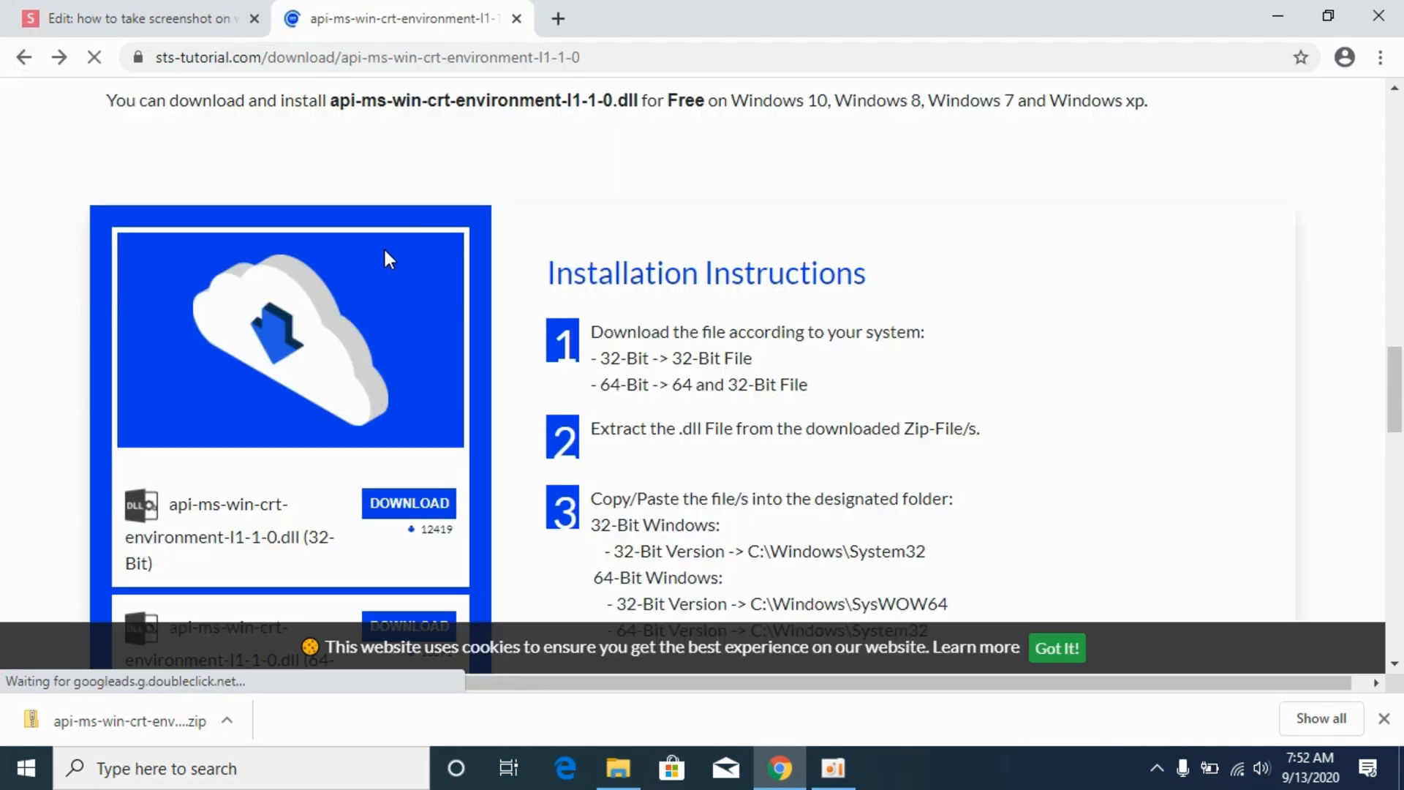
scroll("down", 3)
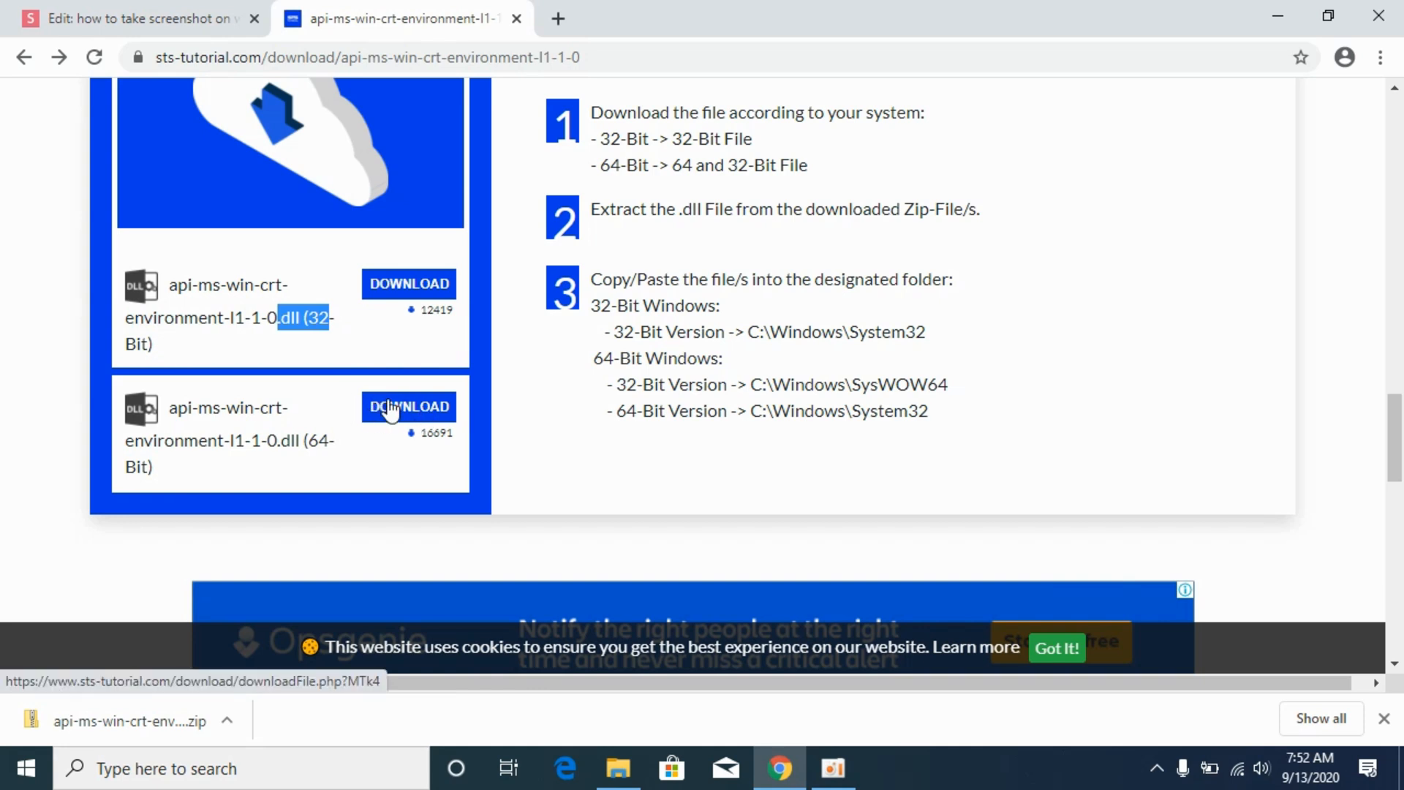
left_click(408, 406)
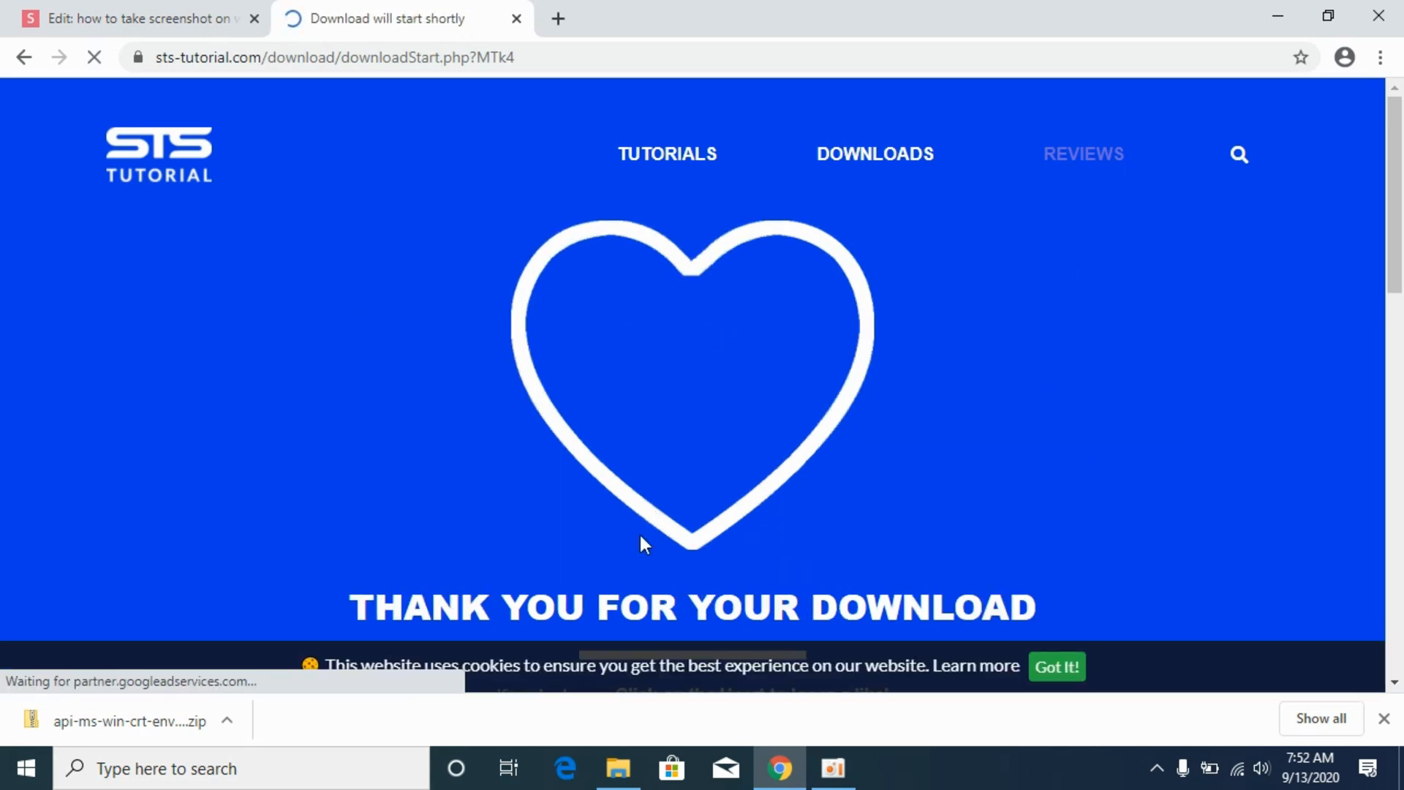
left_click(617, 769)
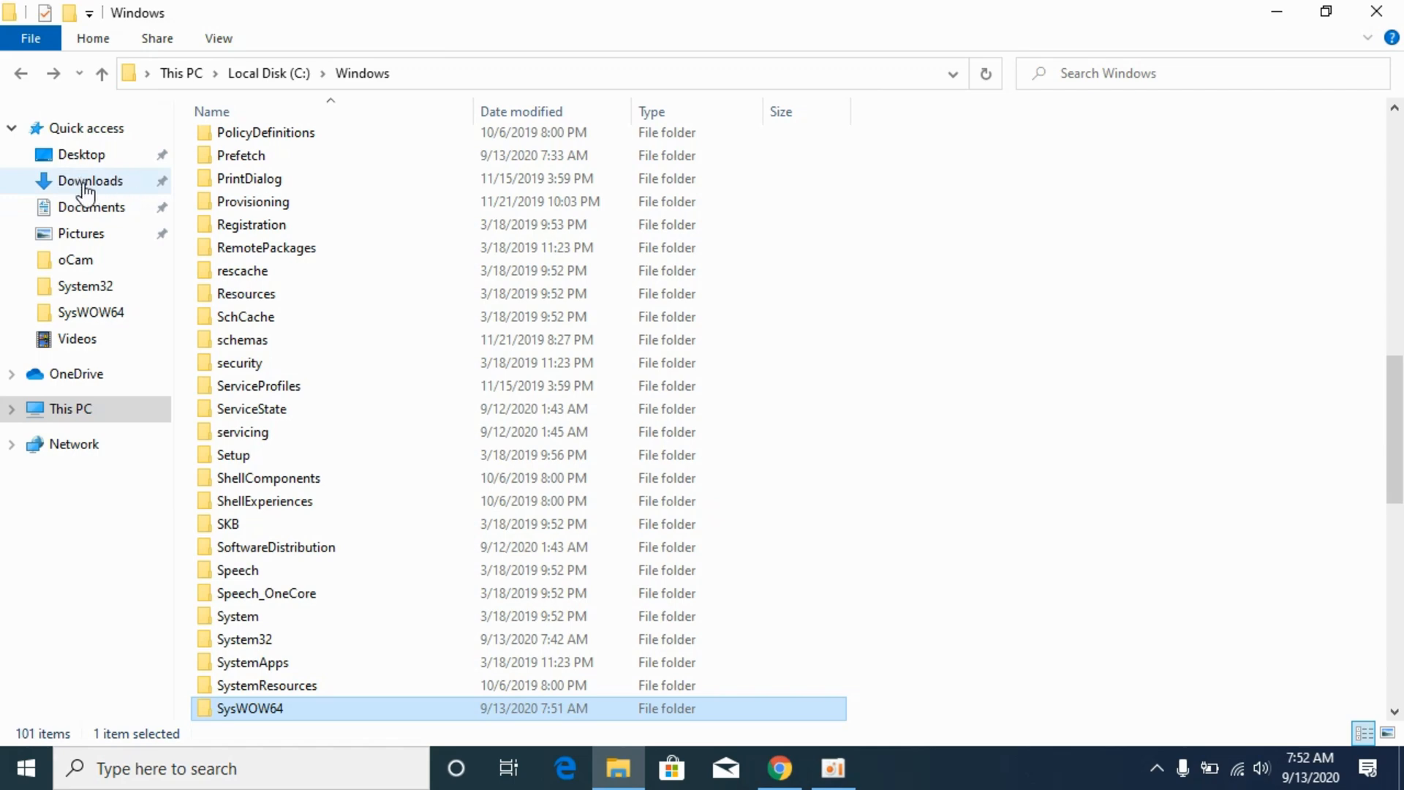
Open Downloads in a new window, open the 32-Bit zip and copy its DLL
right_click(89, 180)
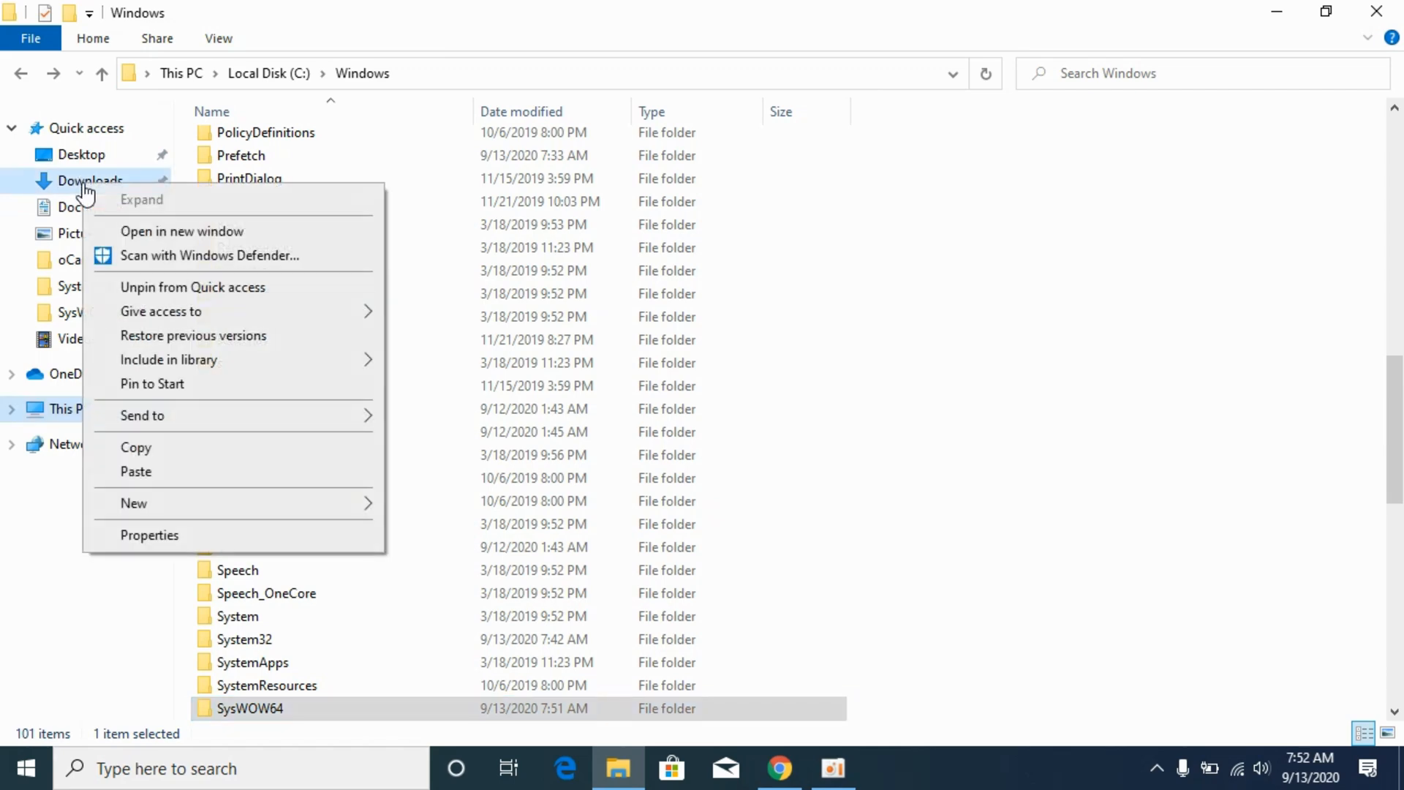
left_click(181, 230)
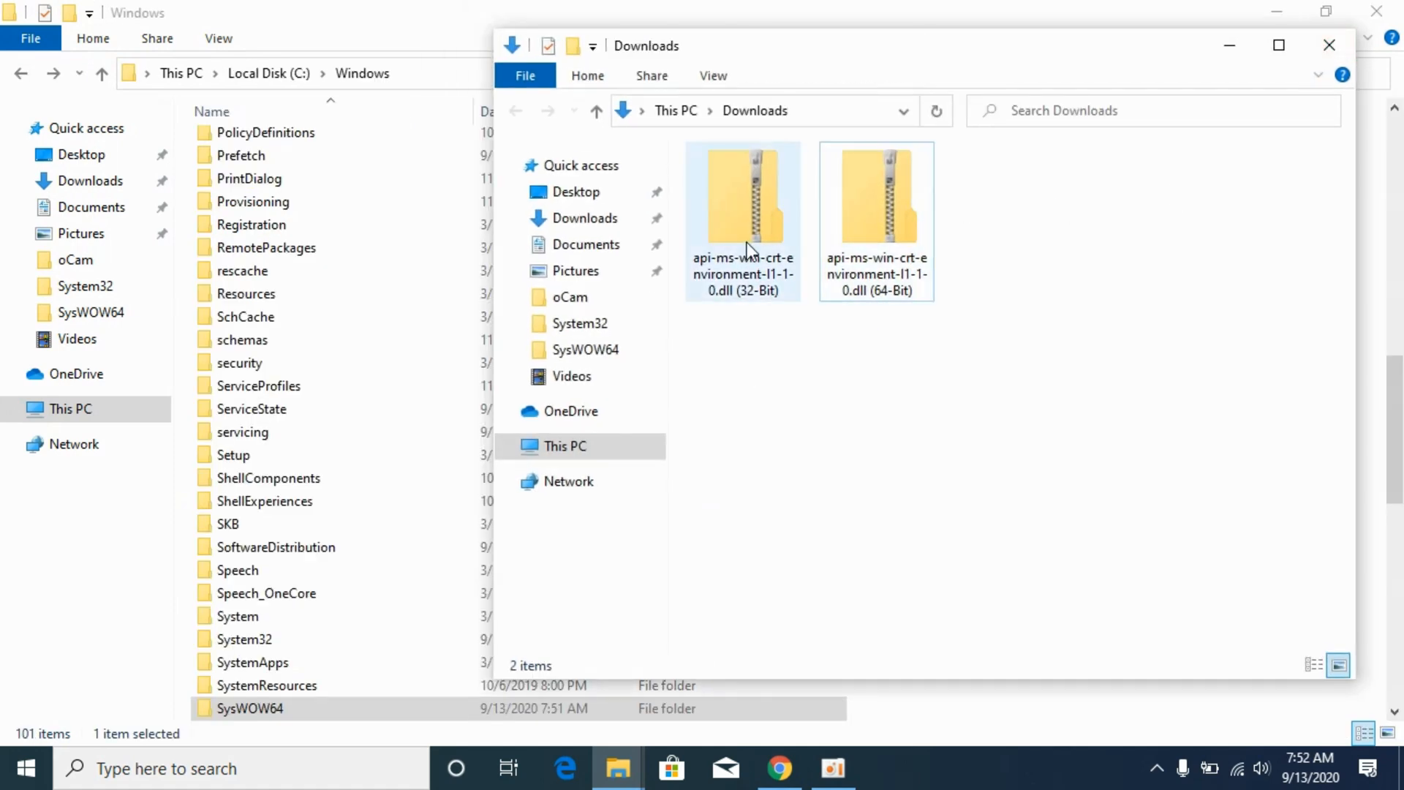
double_click(743, 196)
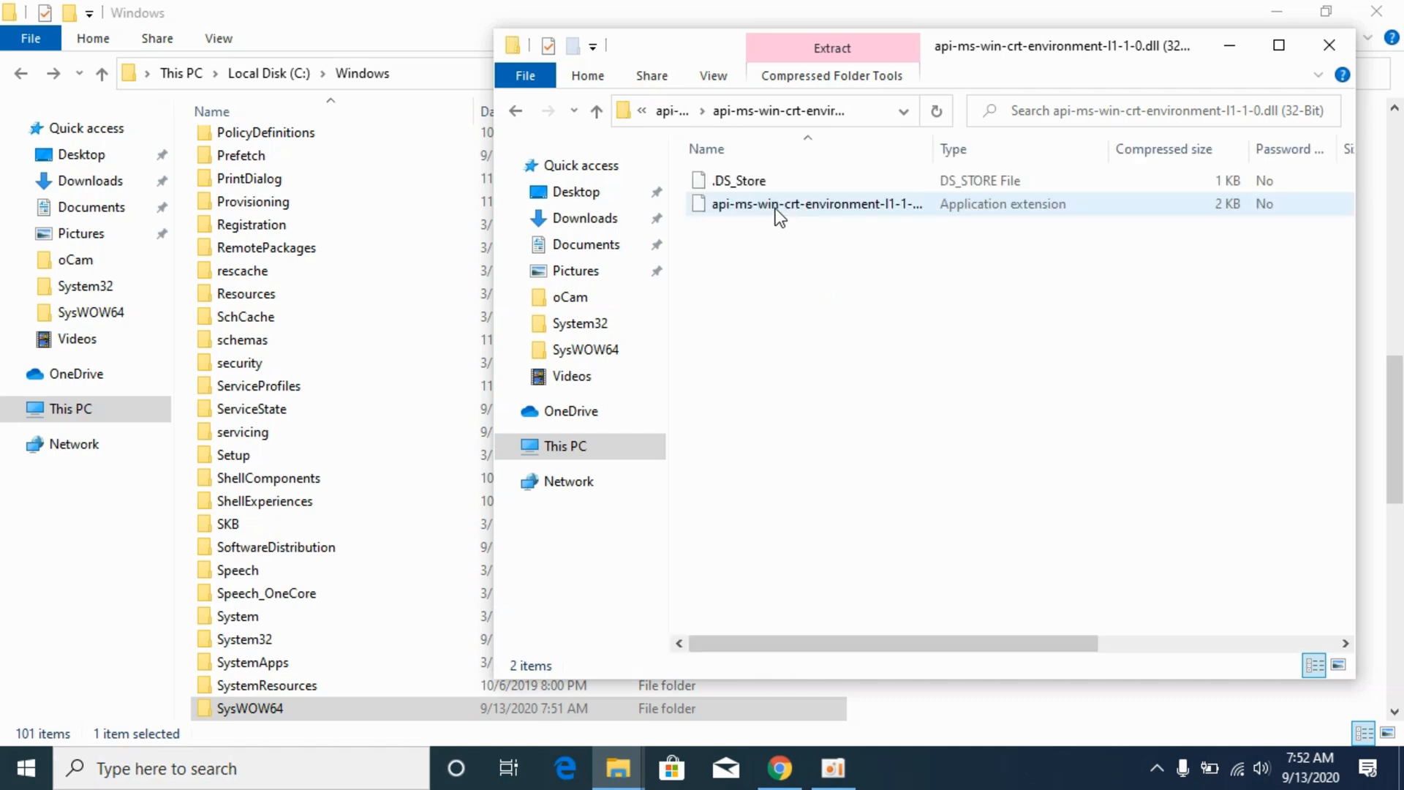
right_click(812, 204)
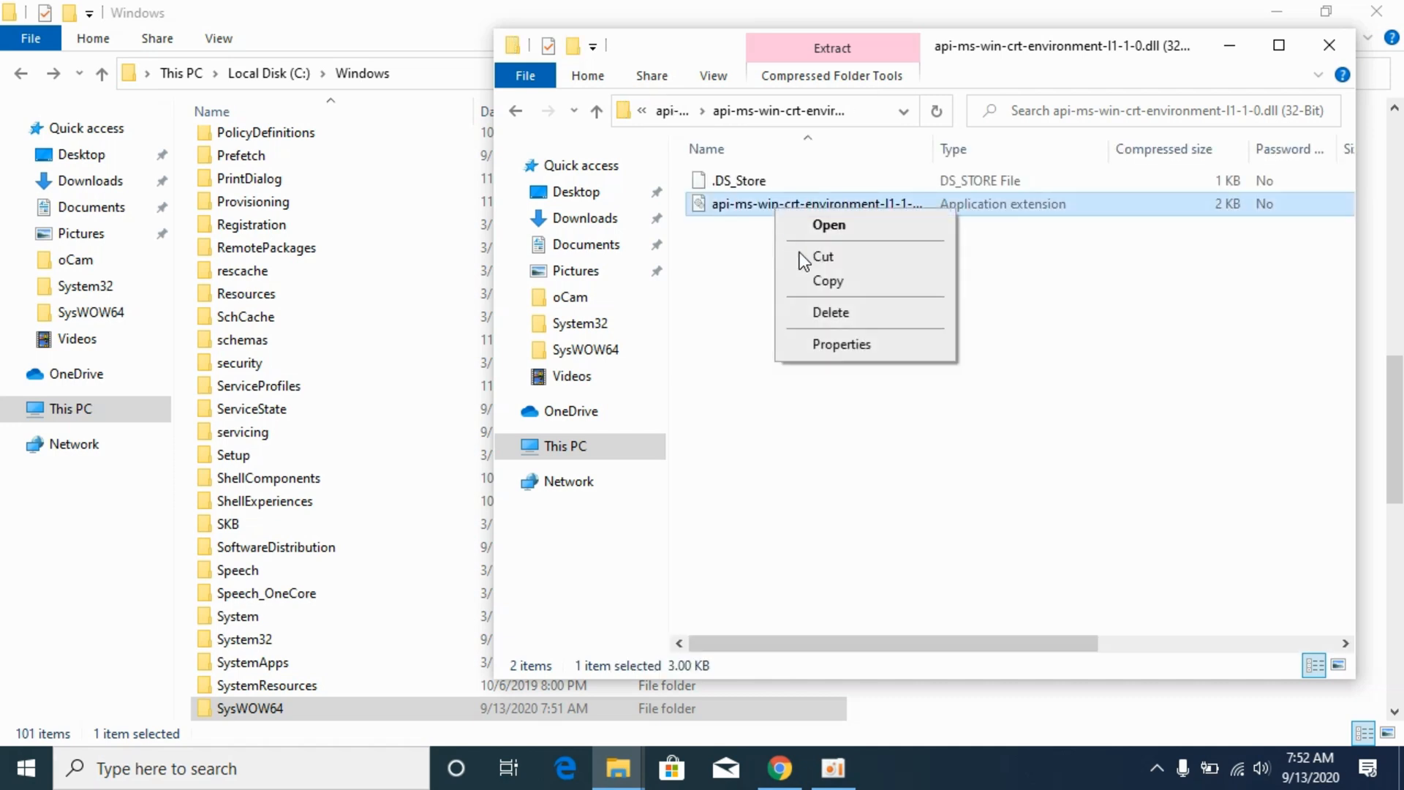
left_click(1329, 45)
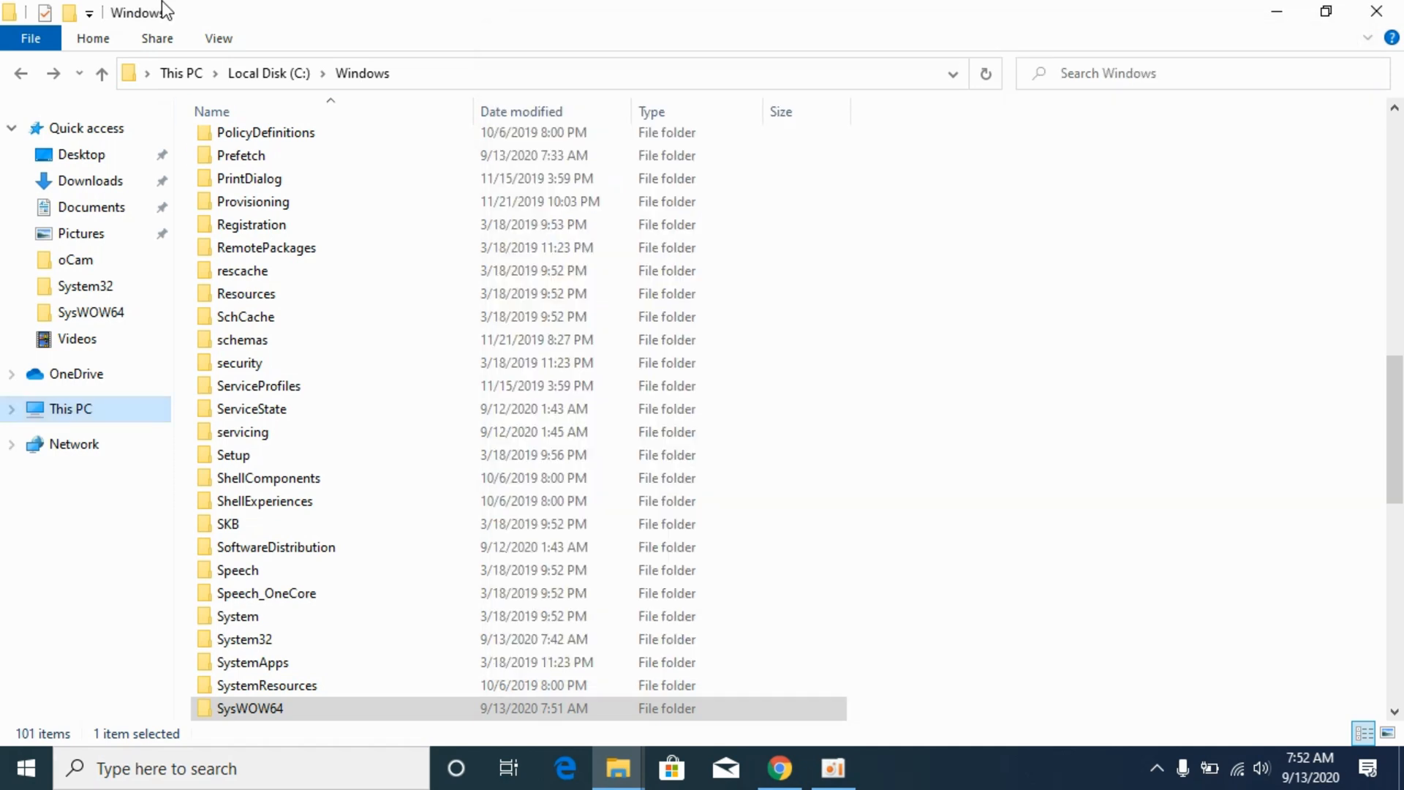
Paste the 32-bit DLL into SysWOW64, replacing the existing file, and return to Windows
scroll("down", 3)
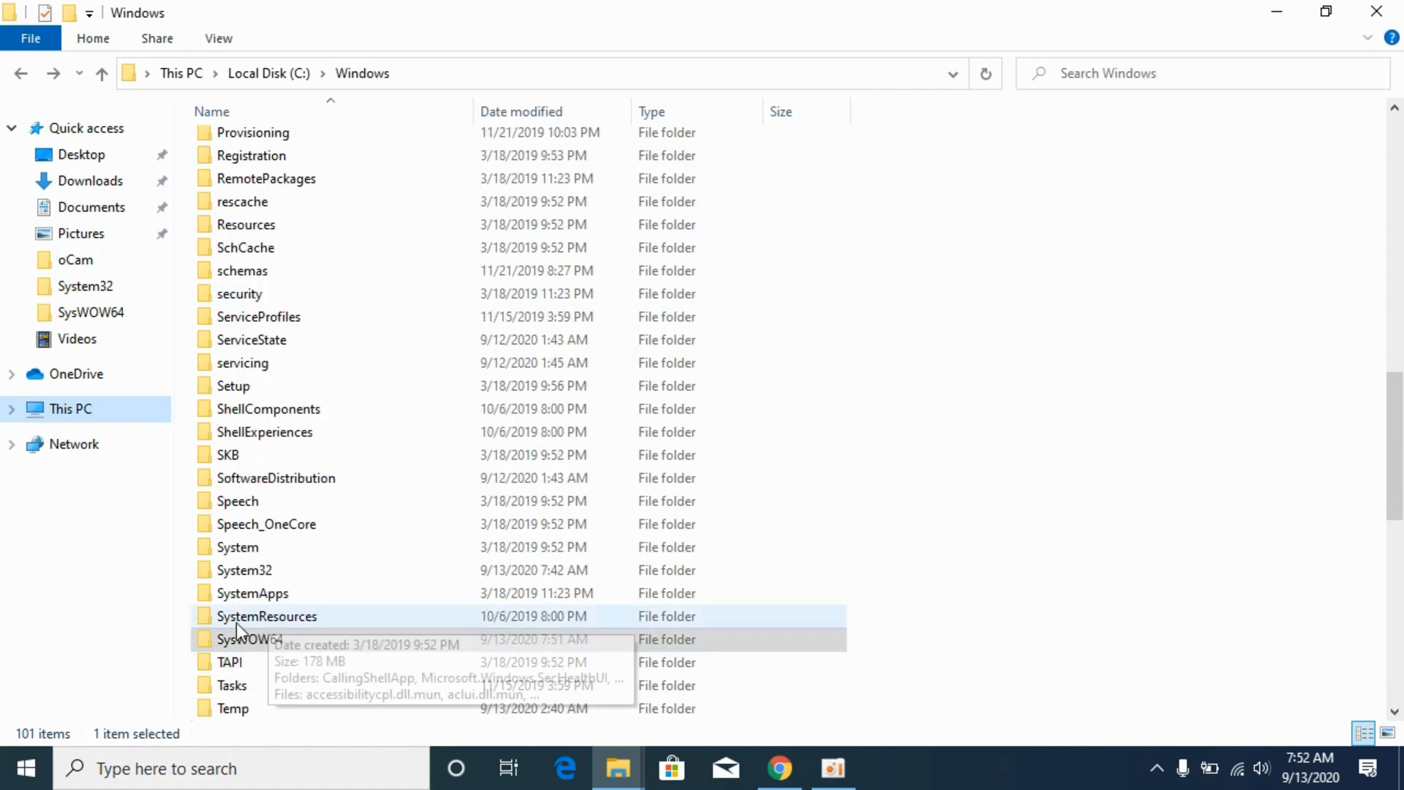
left_click(251, 640)
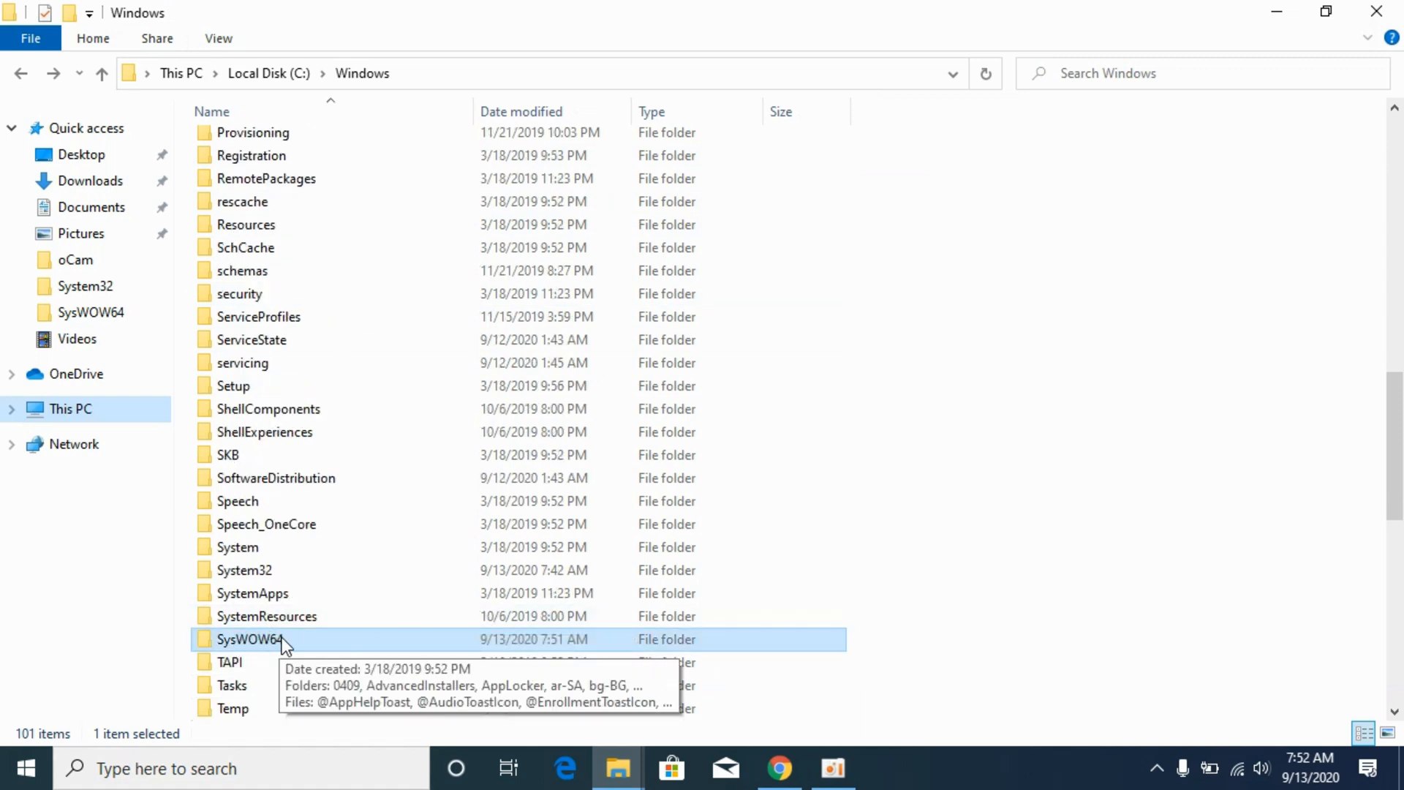
double_click(252, 638)
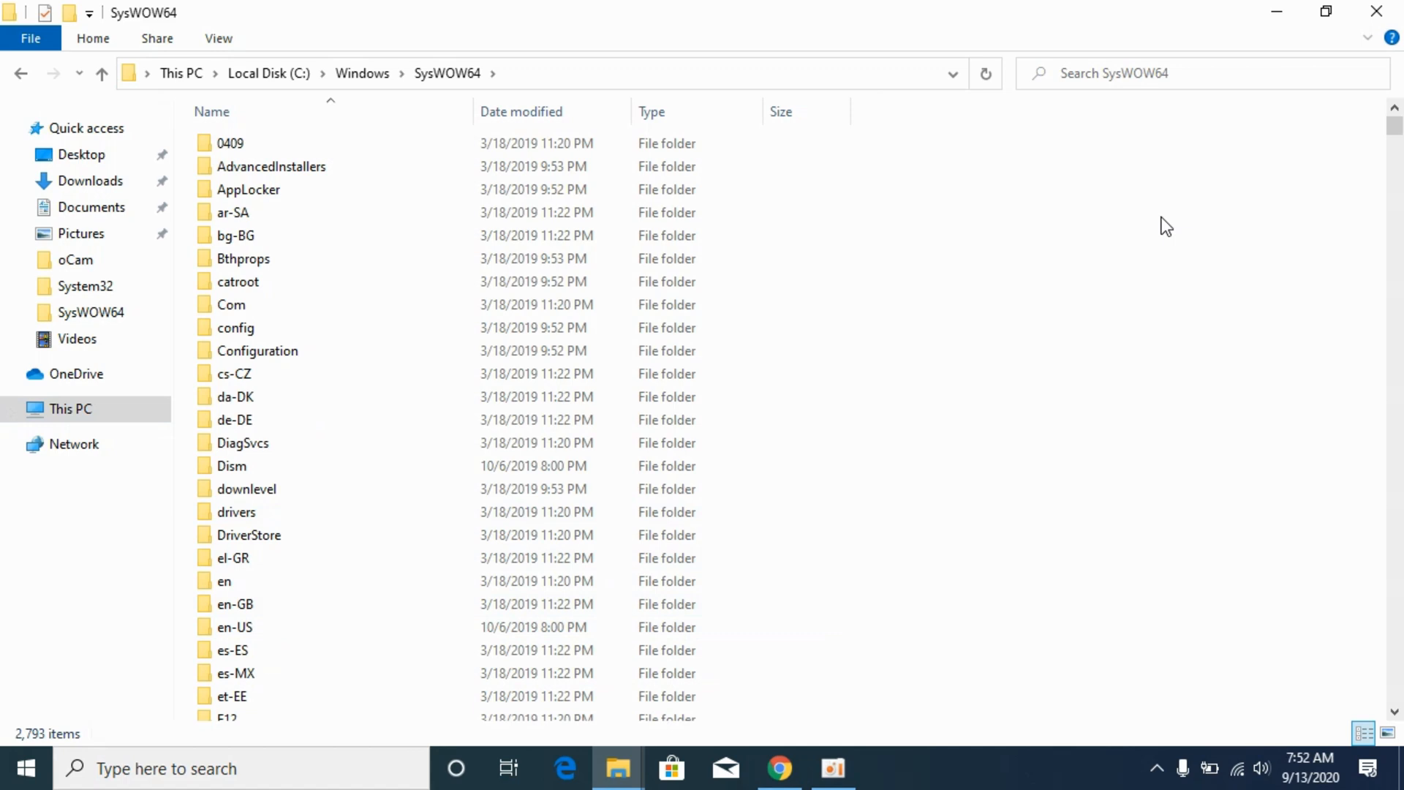
mouse_move(1196, 347)
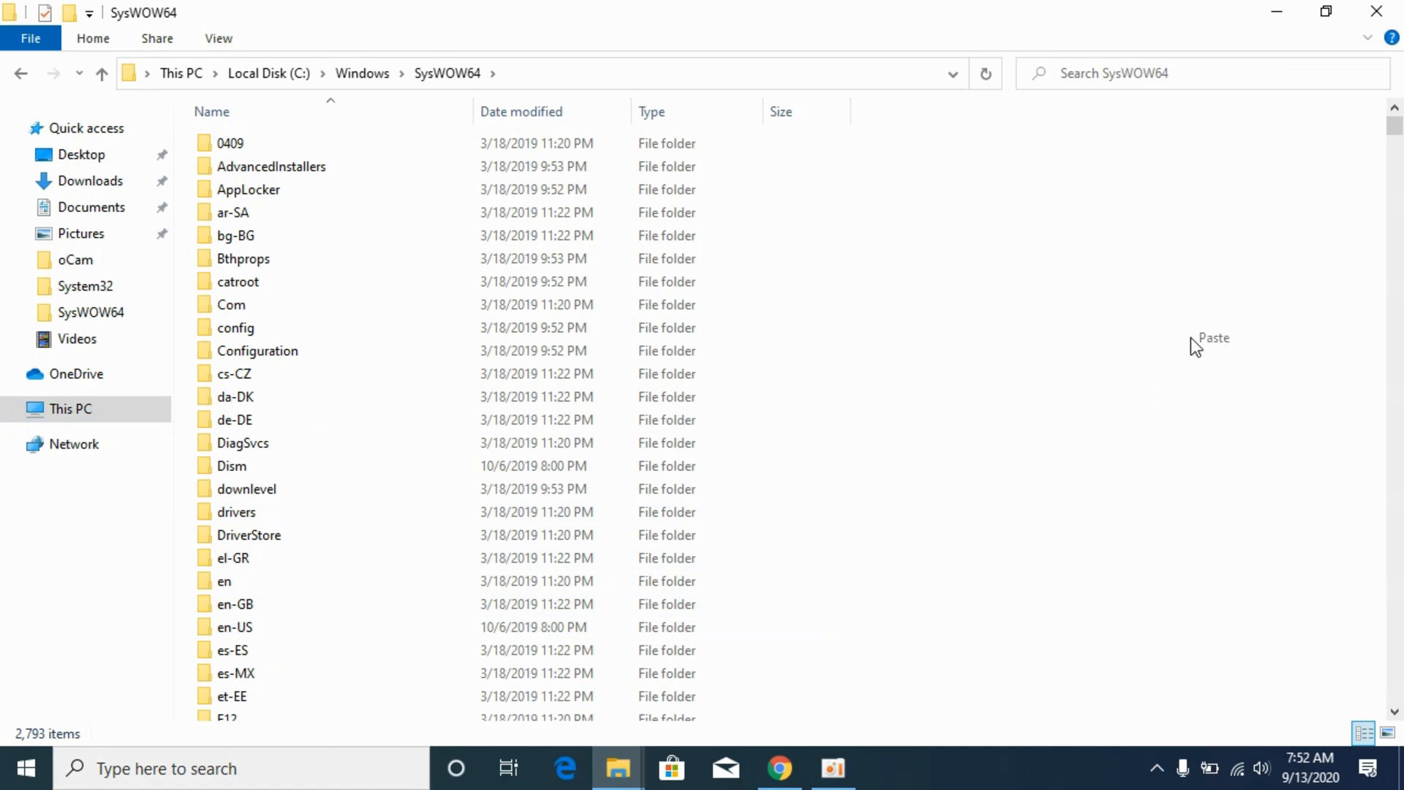
left_click(1214, 338)
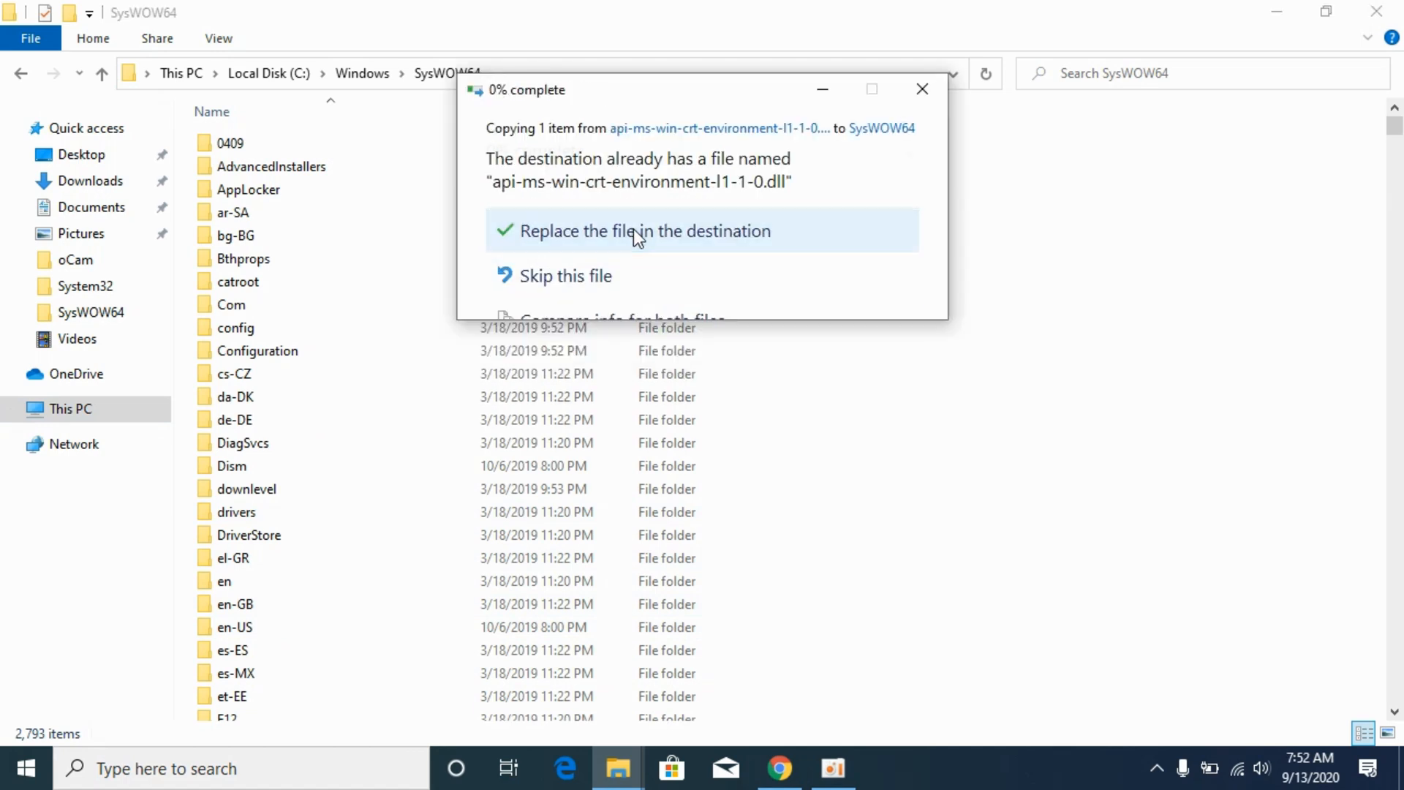
left_click(644, 231)
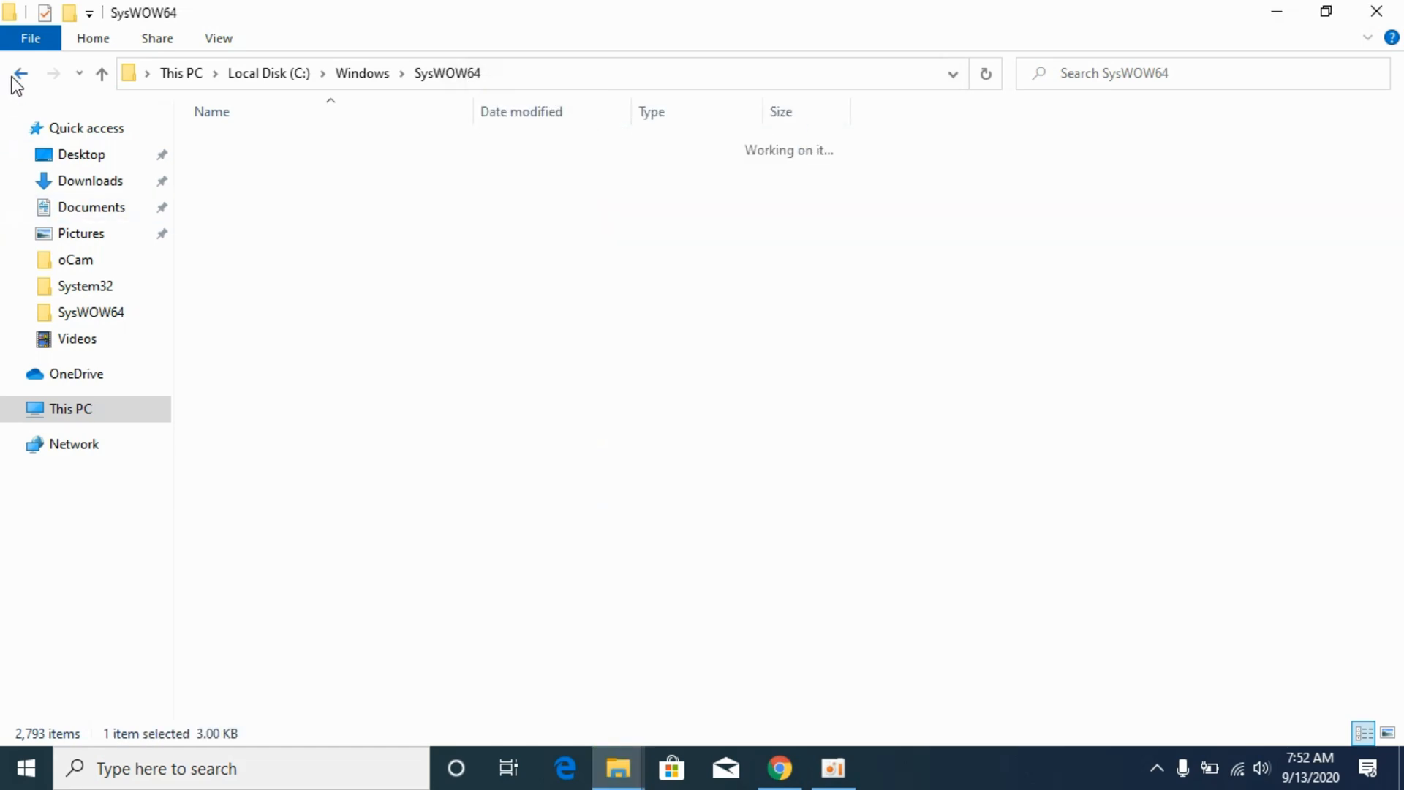
left_click(20, 74)
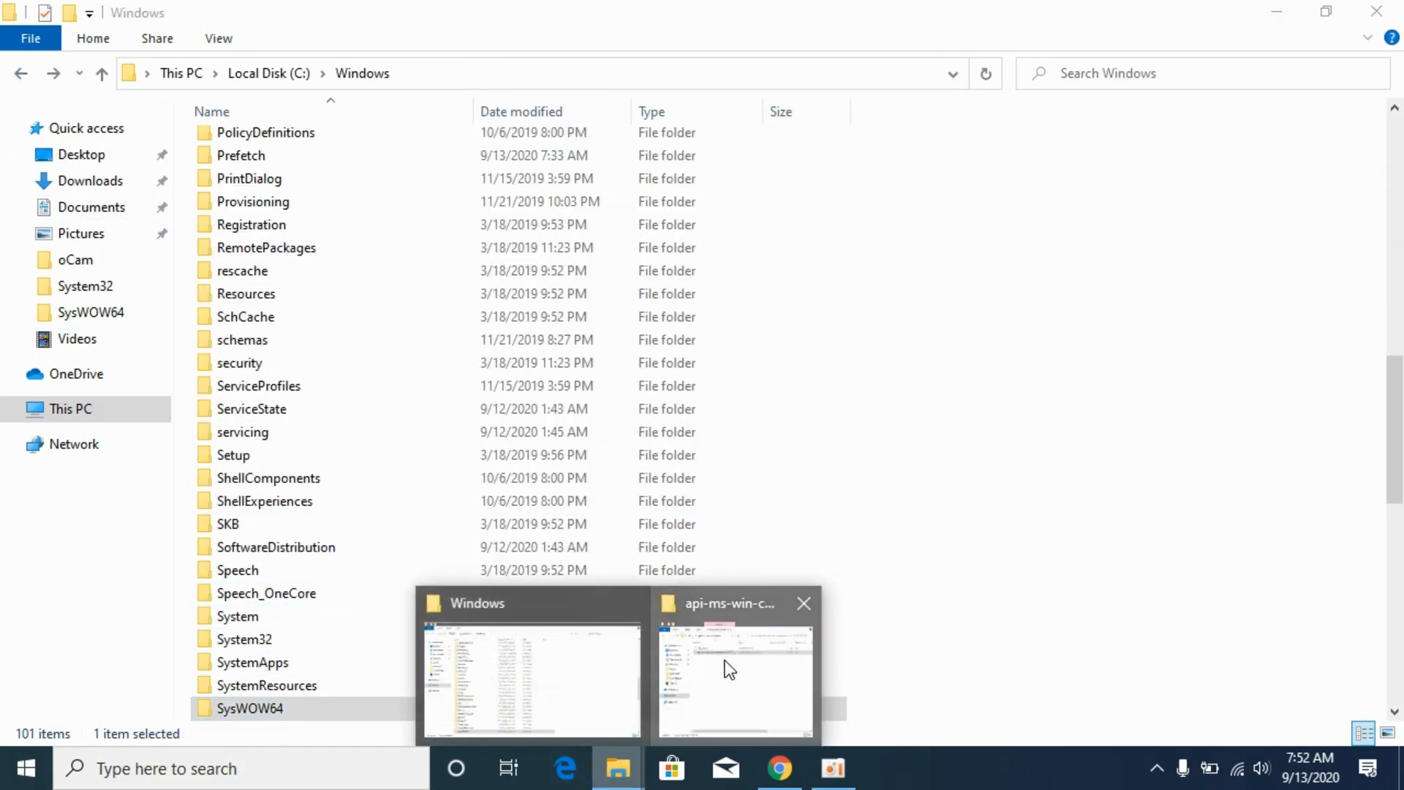
Switch to the Downloads window, open the 64-Bit zip and right-click its DLL
left_click(734, 667)
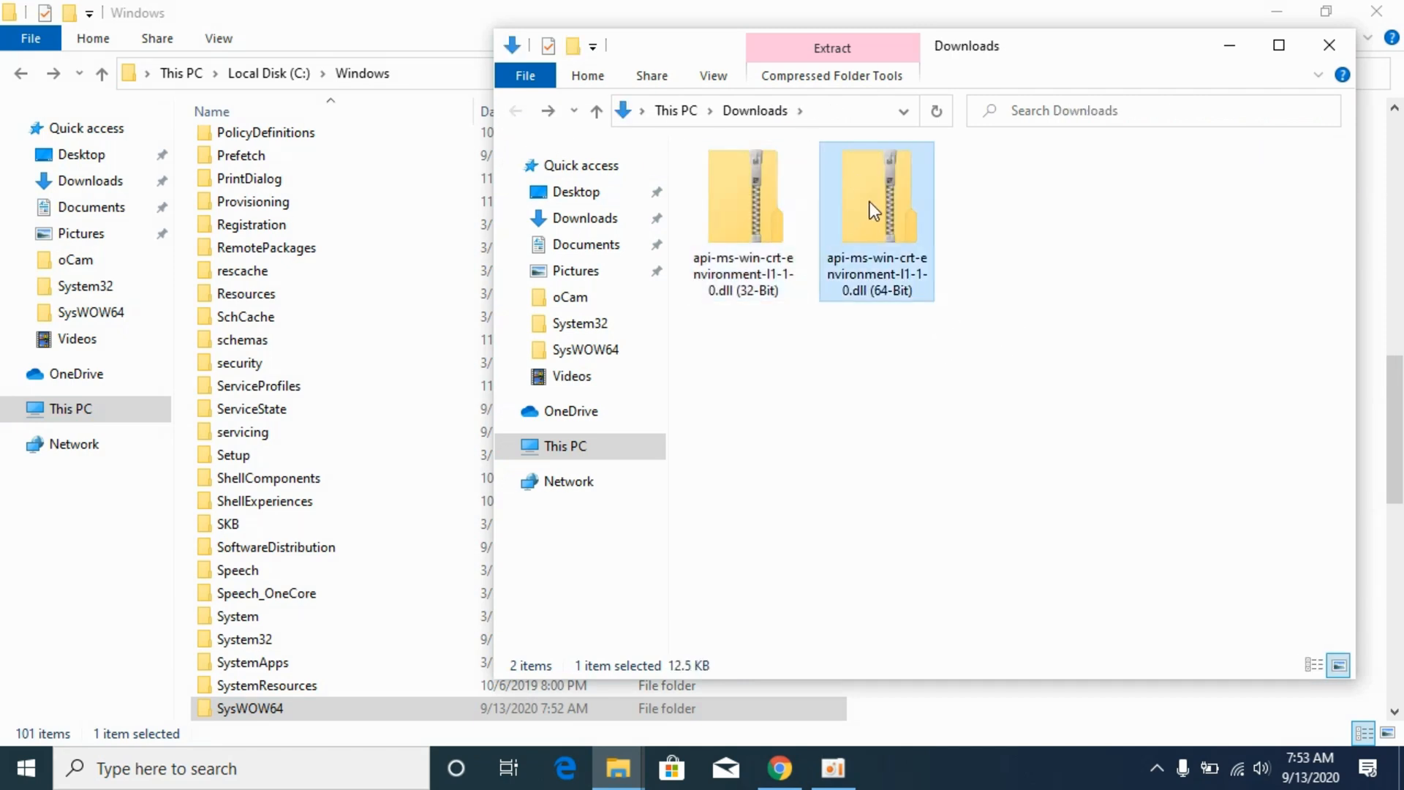
double_click(876, 195)
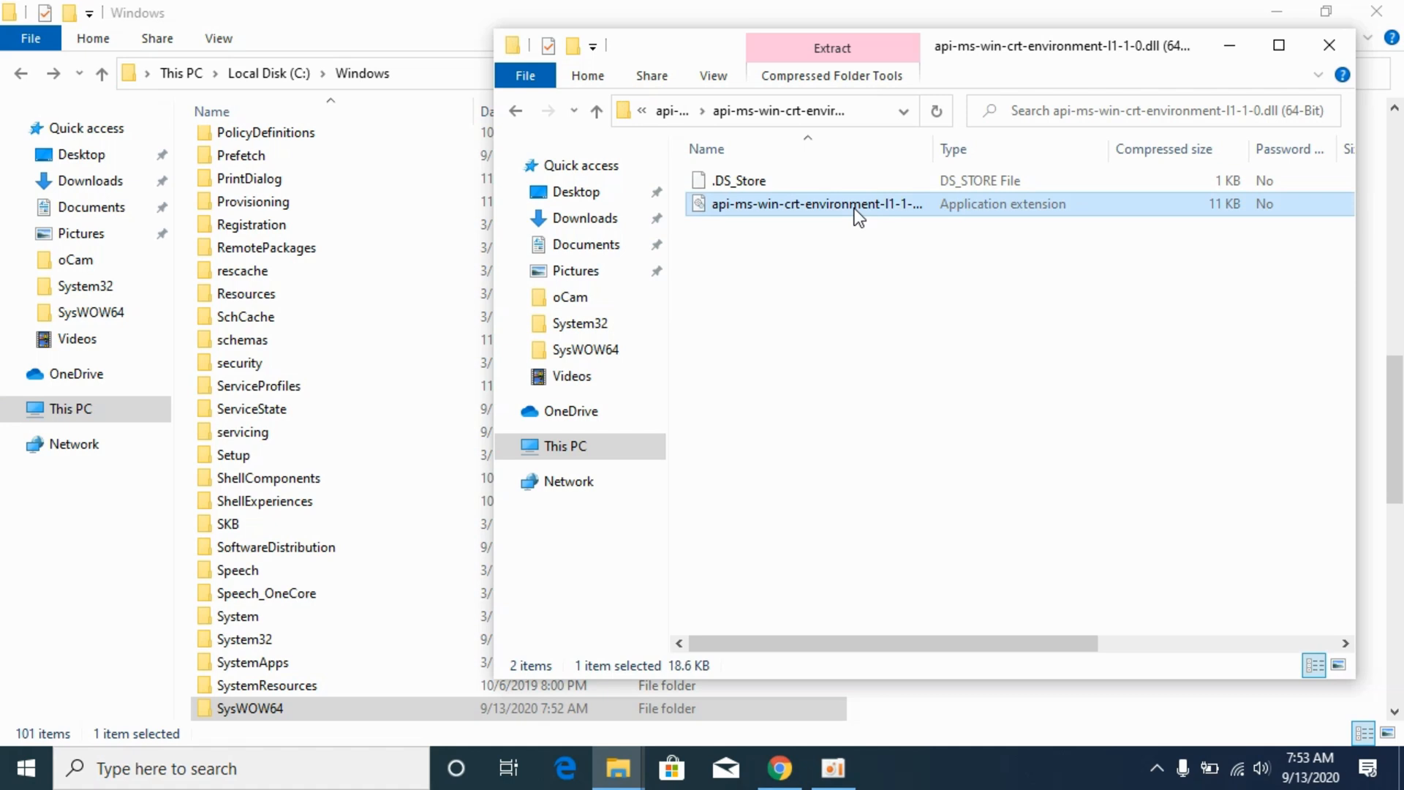
right_click(813, 204)
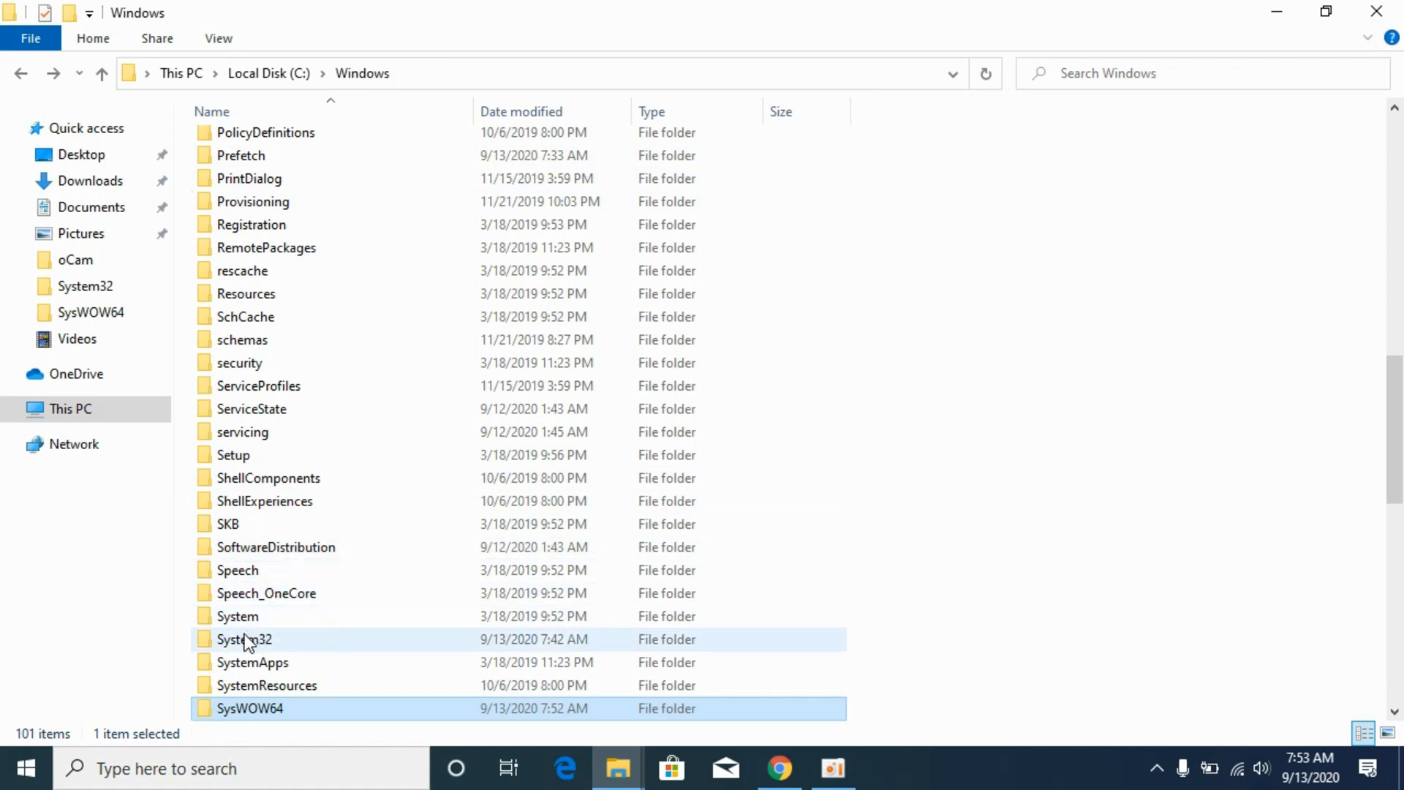
Paste the 64-bit DLL into System32, approving the Access Denied prompt, then return to Windows
left_click(243, 639)
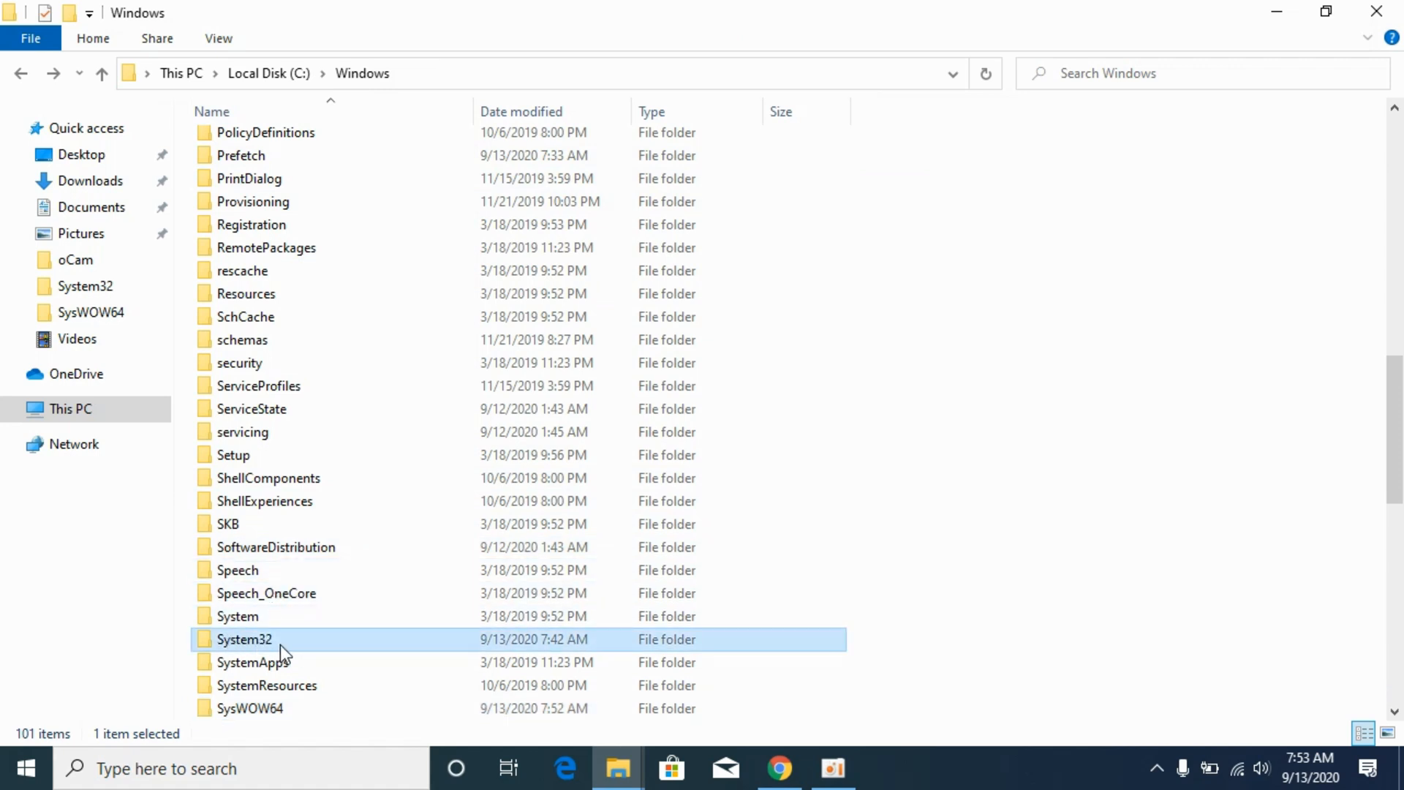
double_click(244, 638)
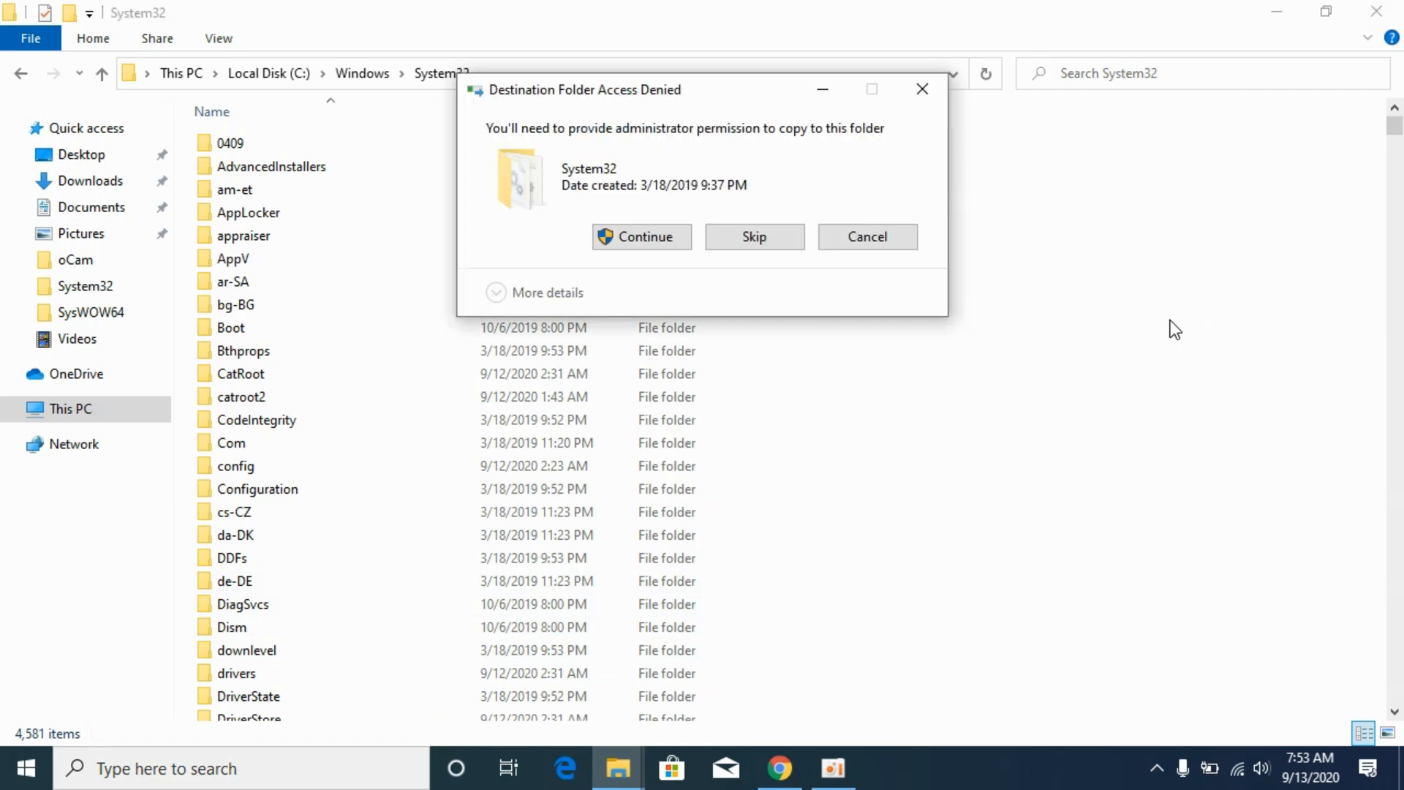
left_click(642, 237)
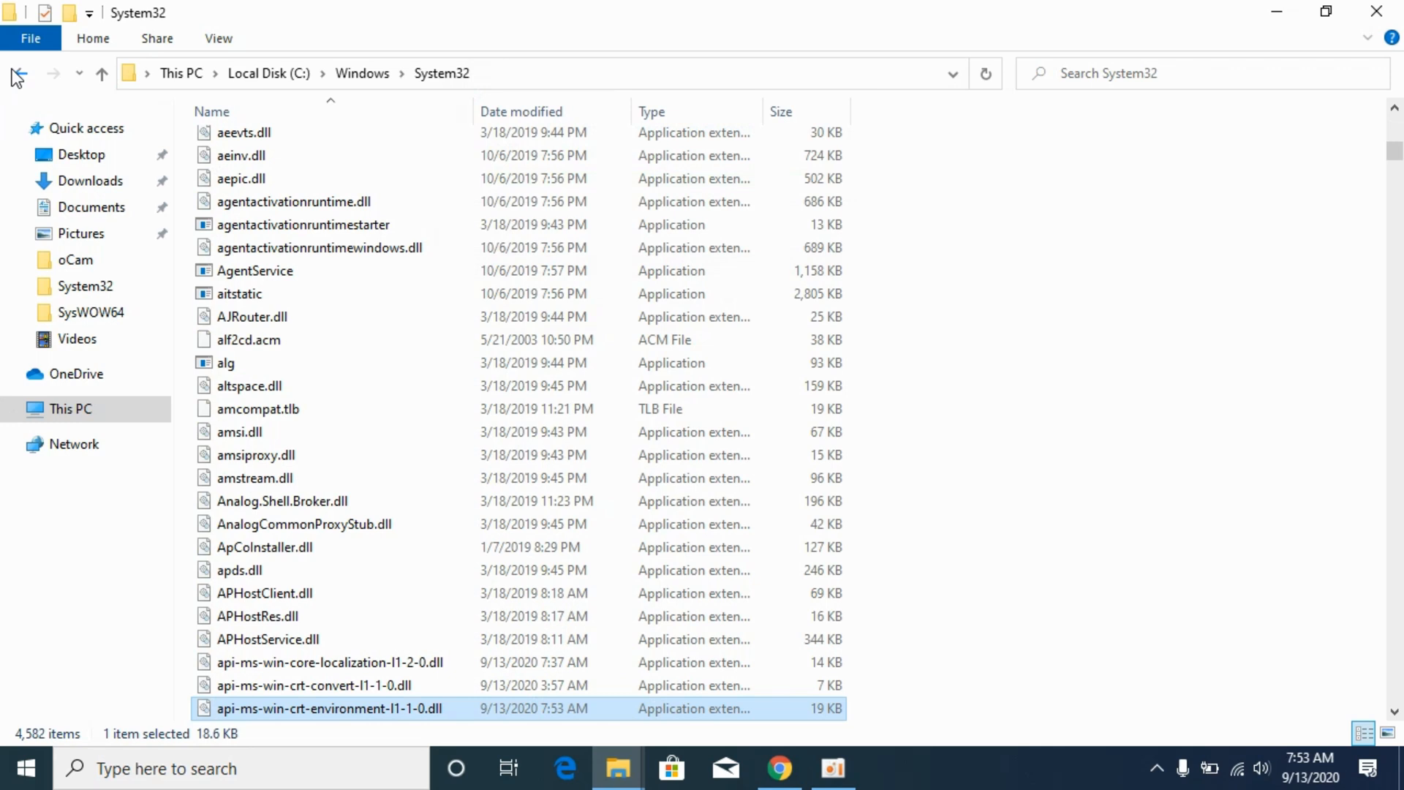
left_click(20, 72)
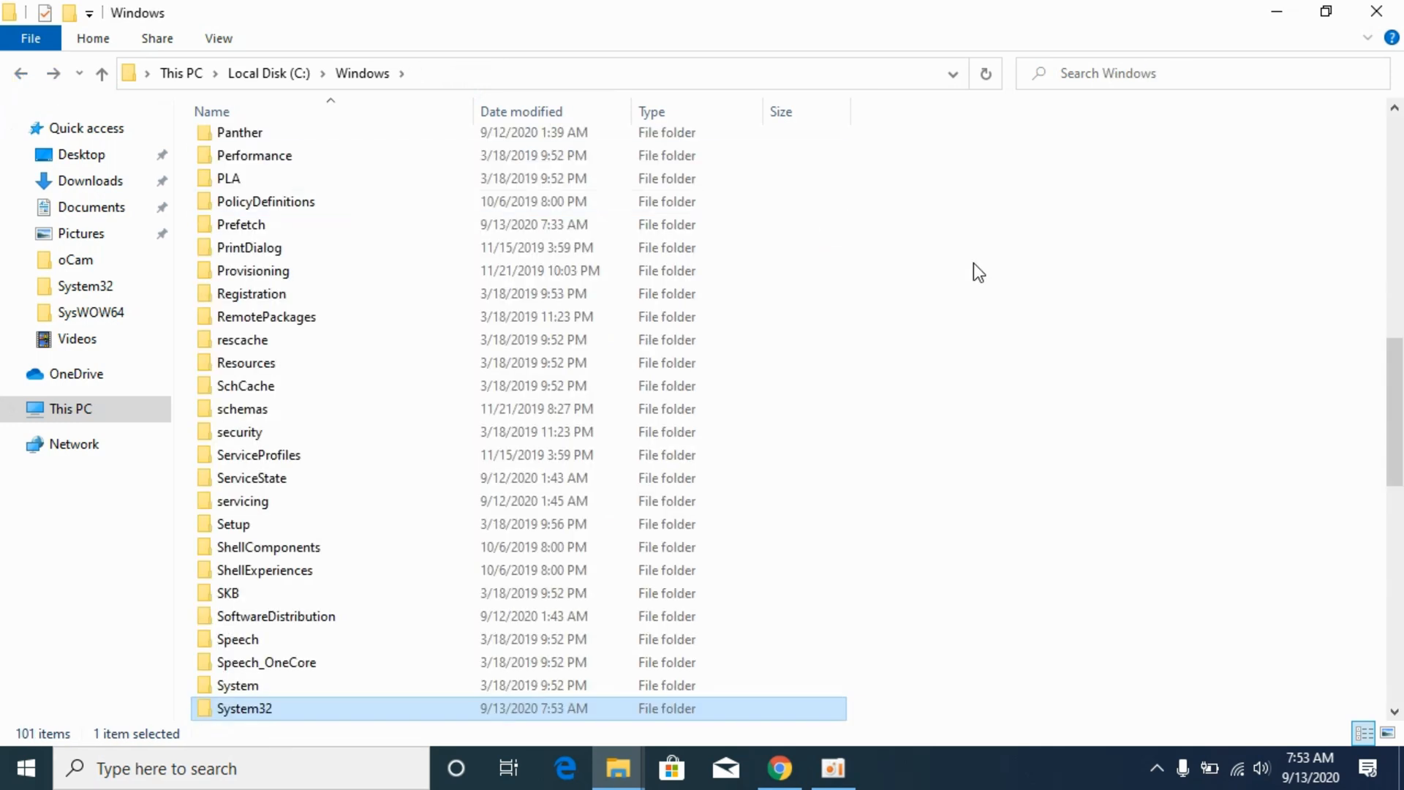